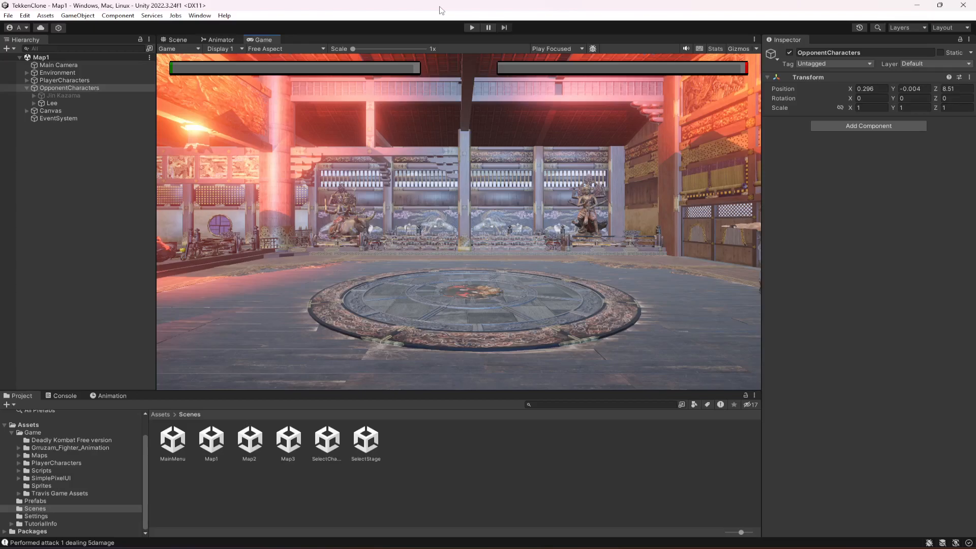
mouse_move(61, 163)
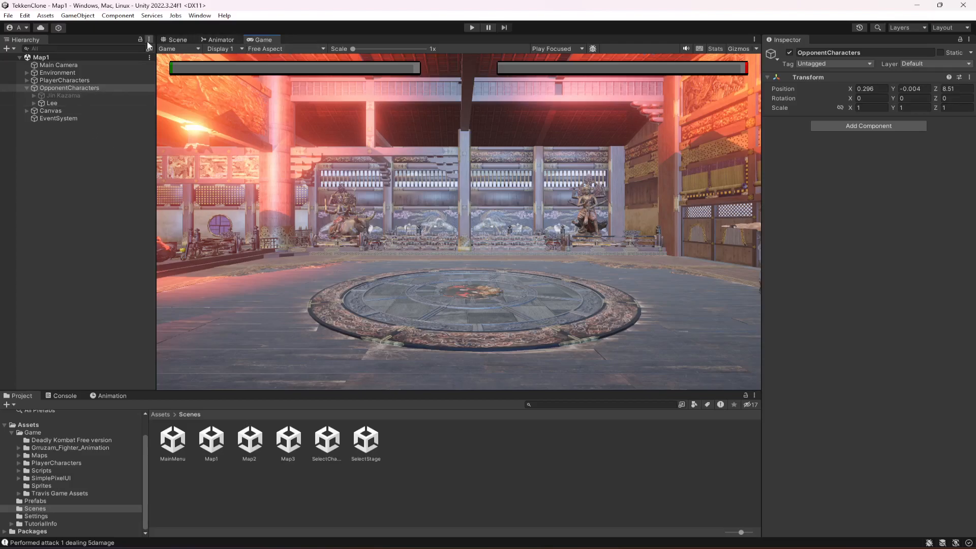
Switch the viewport from Game to Scene view showing the opponent in the Map1 arena
click(177, 40)
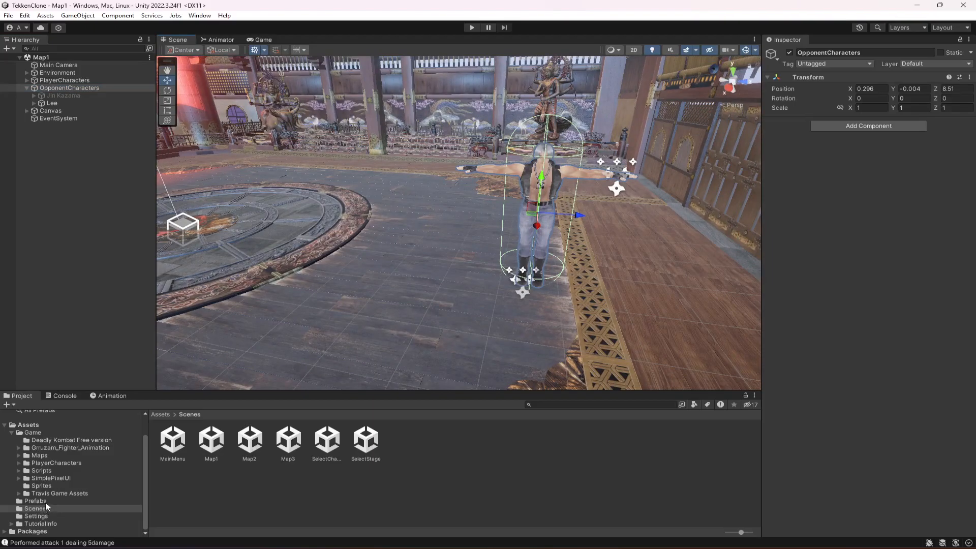
Create a new C# script named OpponentManager in Assets/Game/Scripts/UI
click(40, 470)
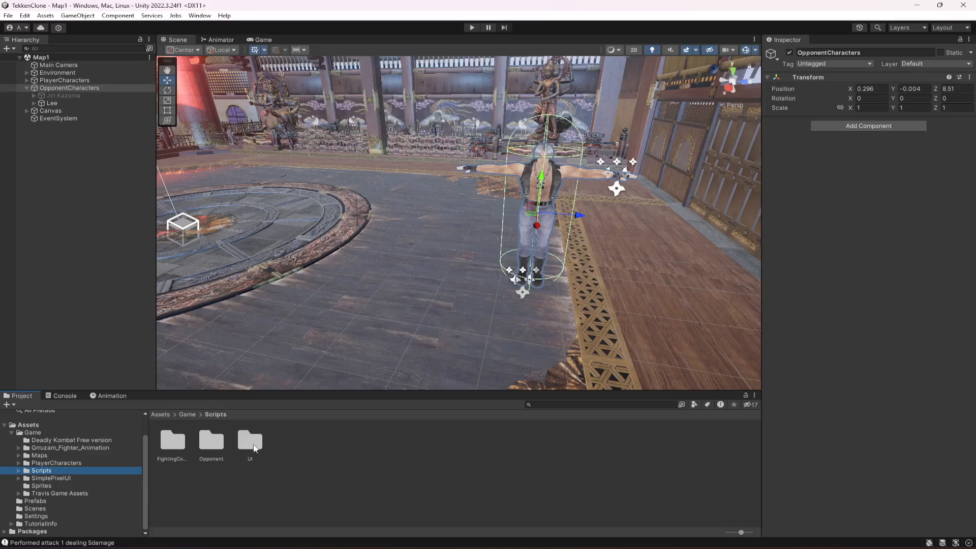
right_click(250, 442)
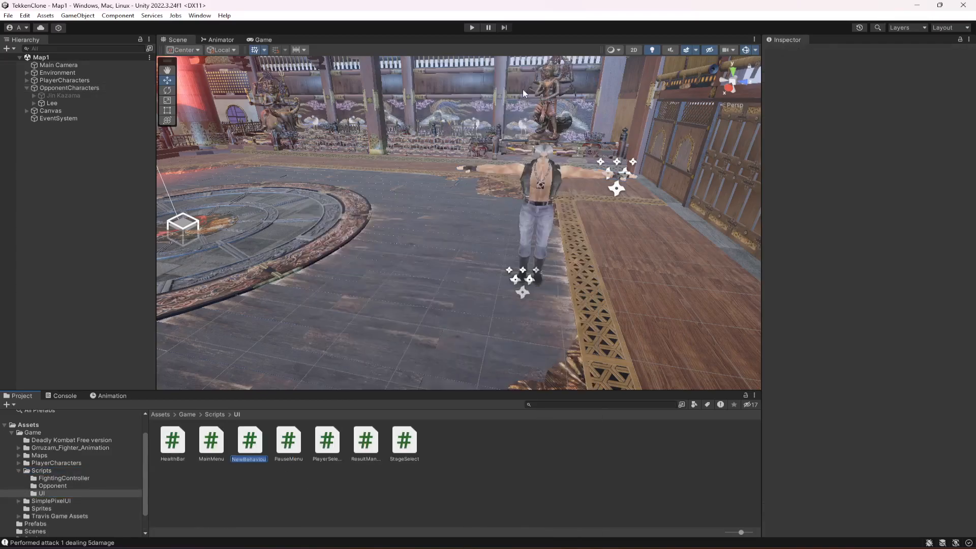
text(Opponent)
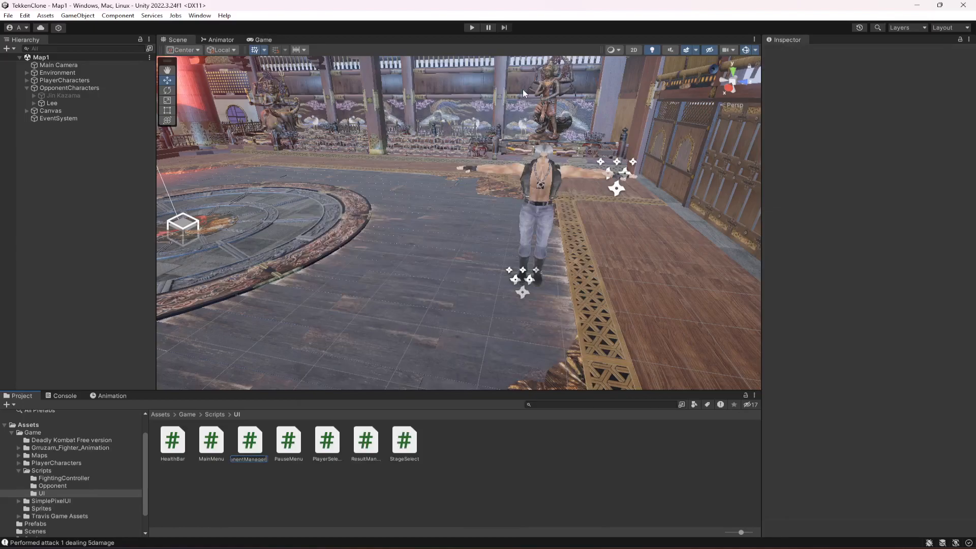
click(69, 88)
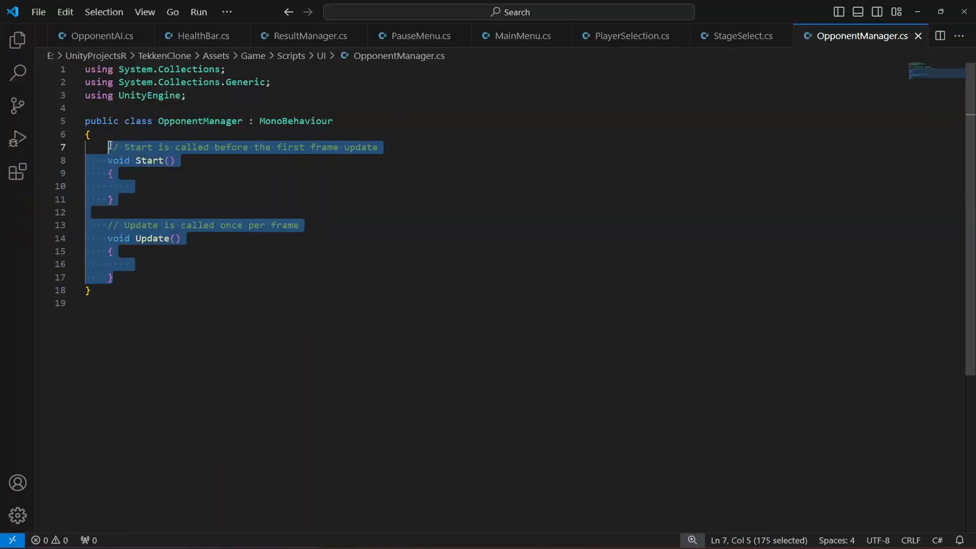
Declare 'public GameObject[] opponentCharacters;' in place of the template methods
text(public GameO)
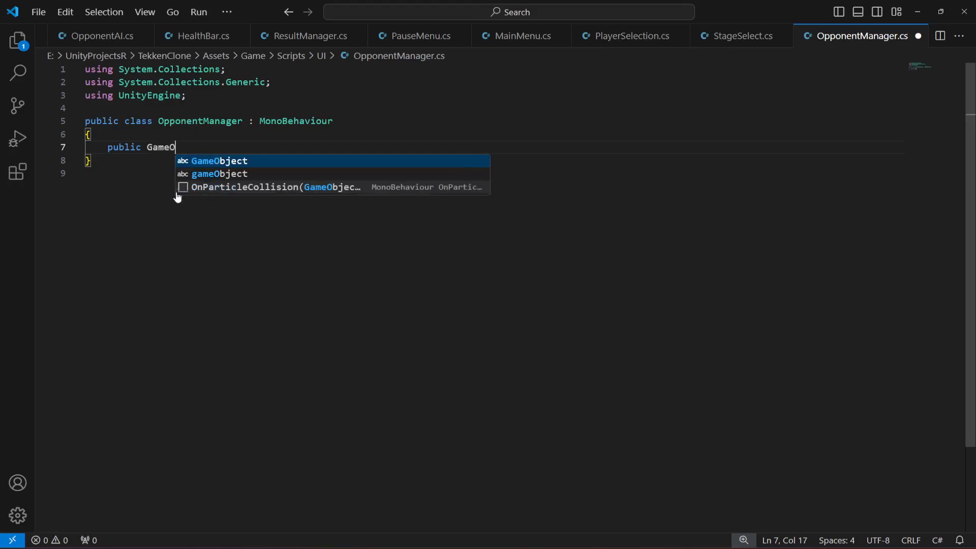
text(bject[])
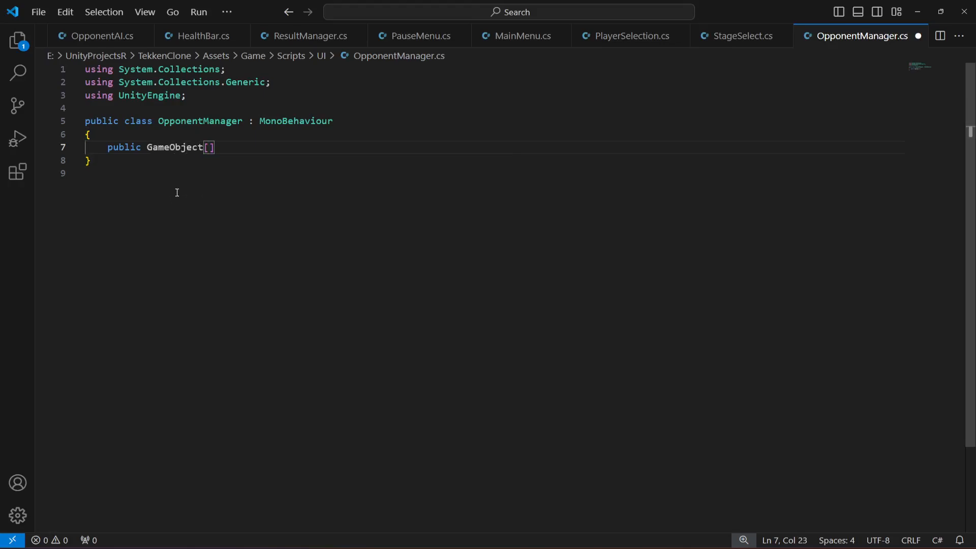
text(opp)
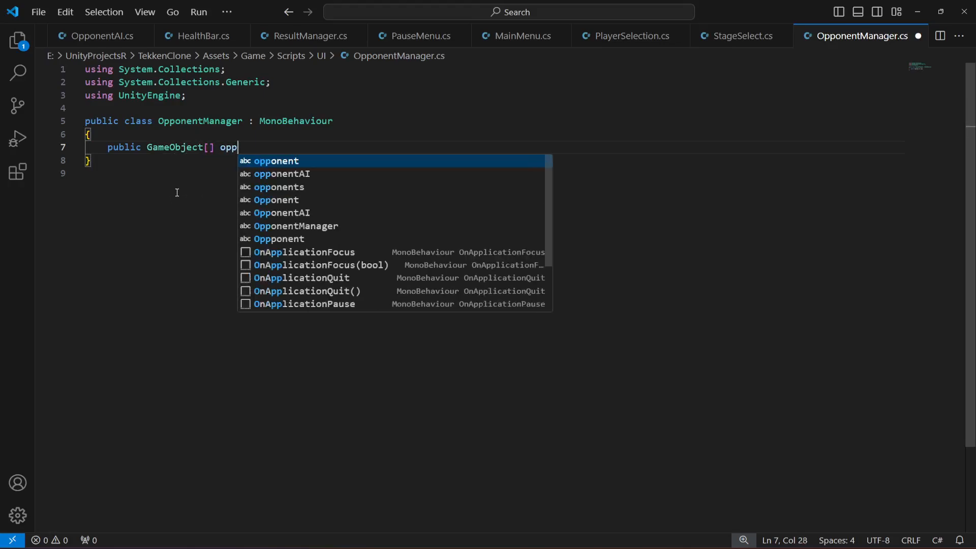
text(onents)
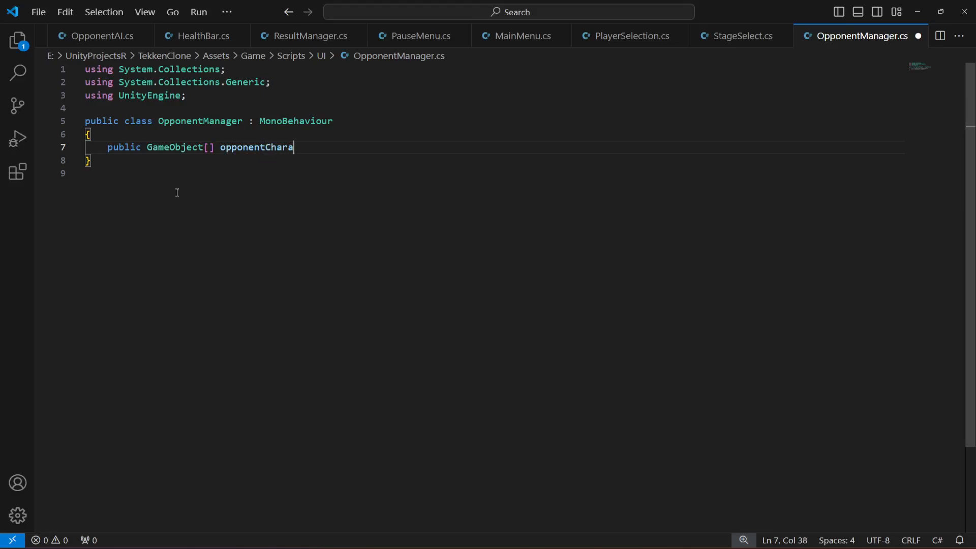
text(cters;)
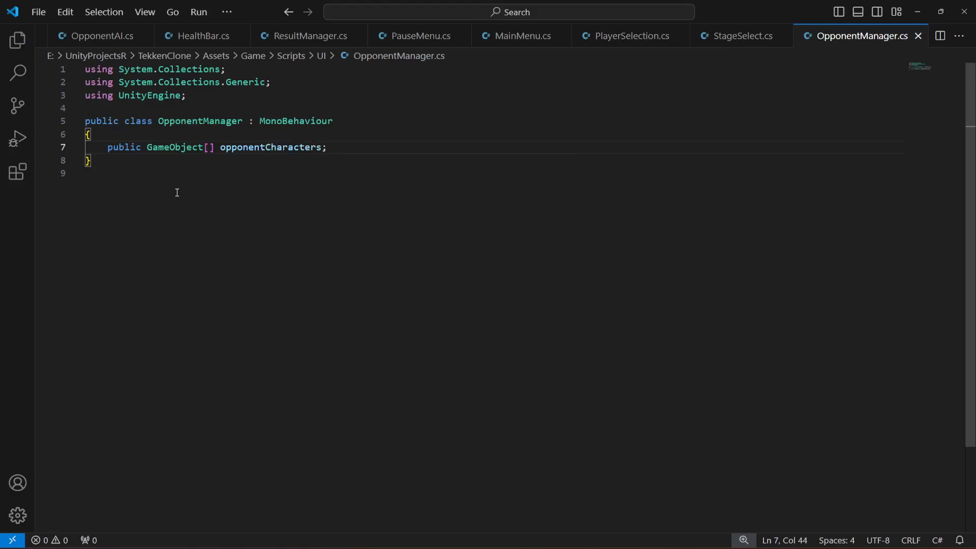
key(Enter)
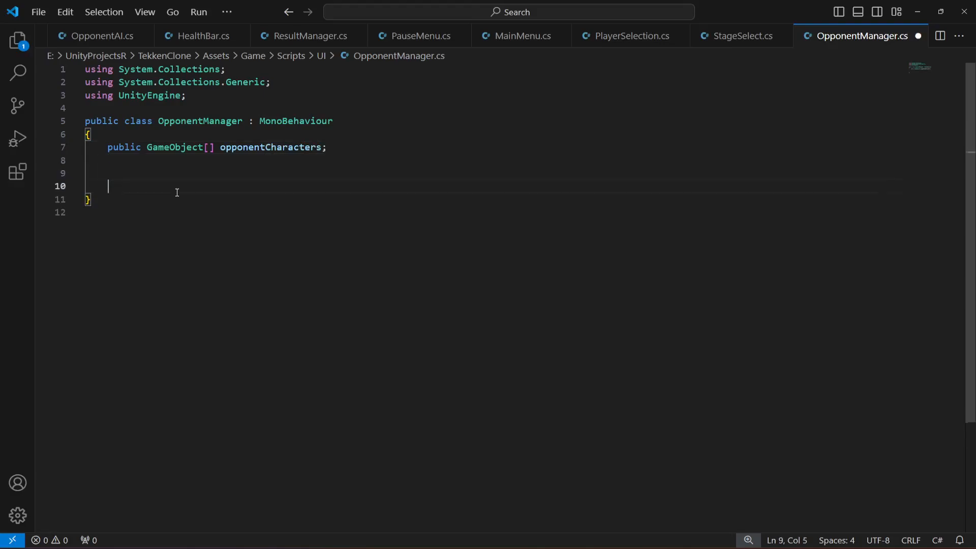
Begin a 'void ActivateRandomOpponent(' method below the array declaration
text(void A)
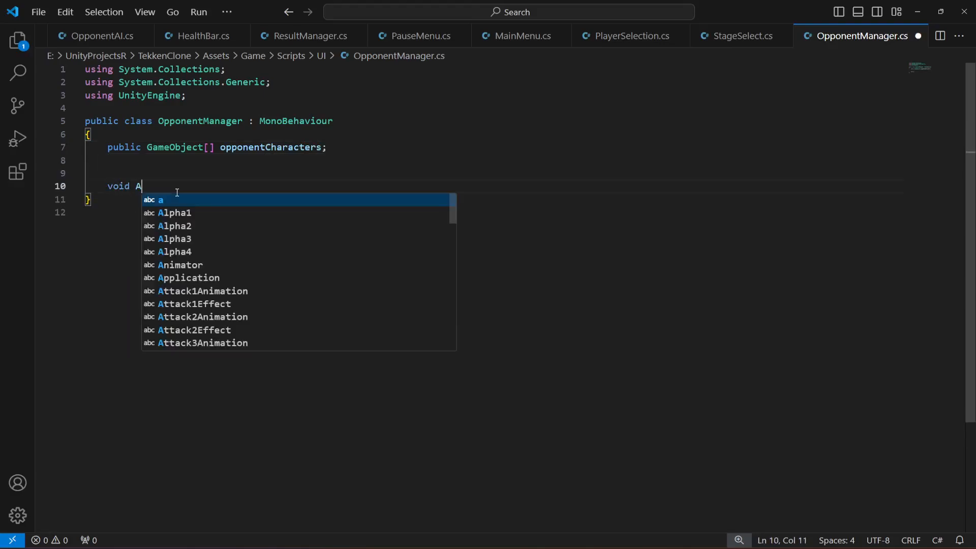
text(ctivate)
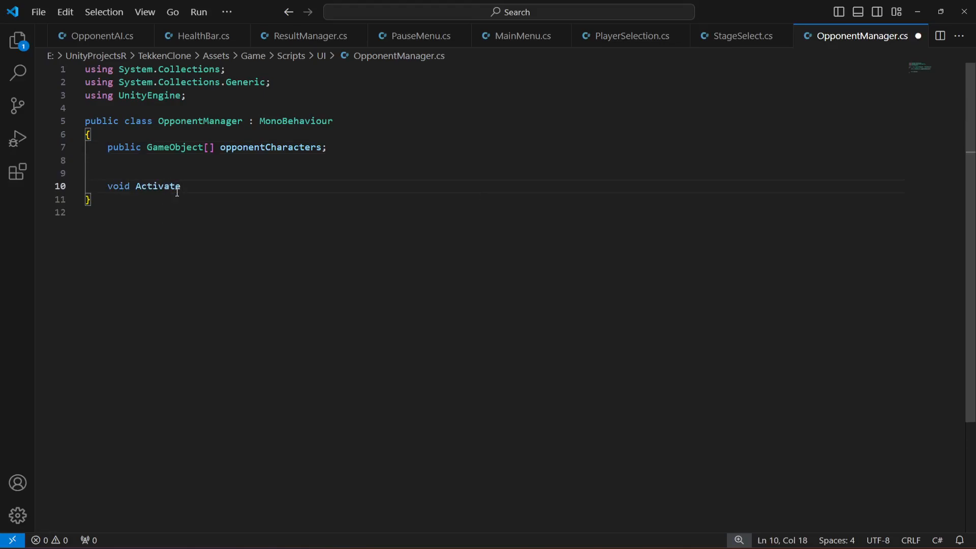
text(Random)
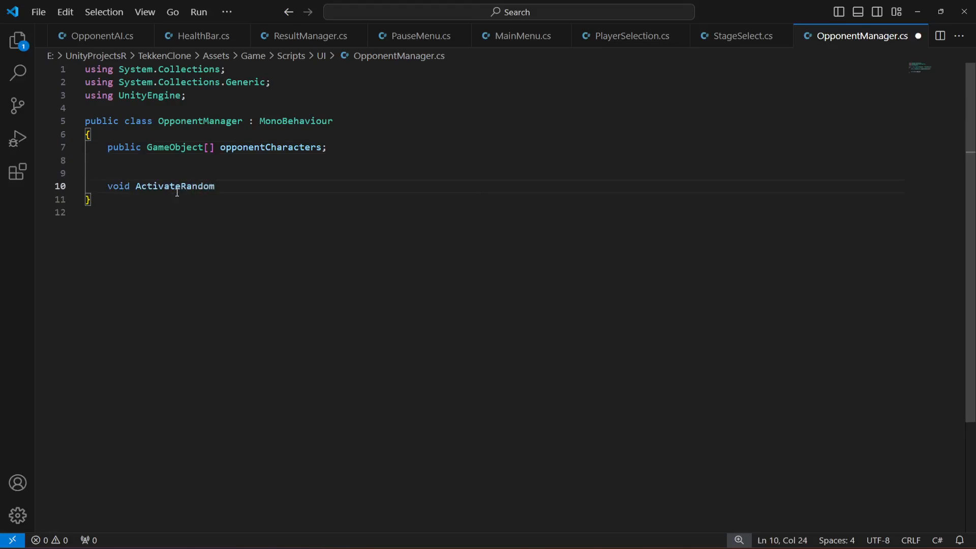
text(Opponent)
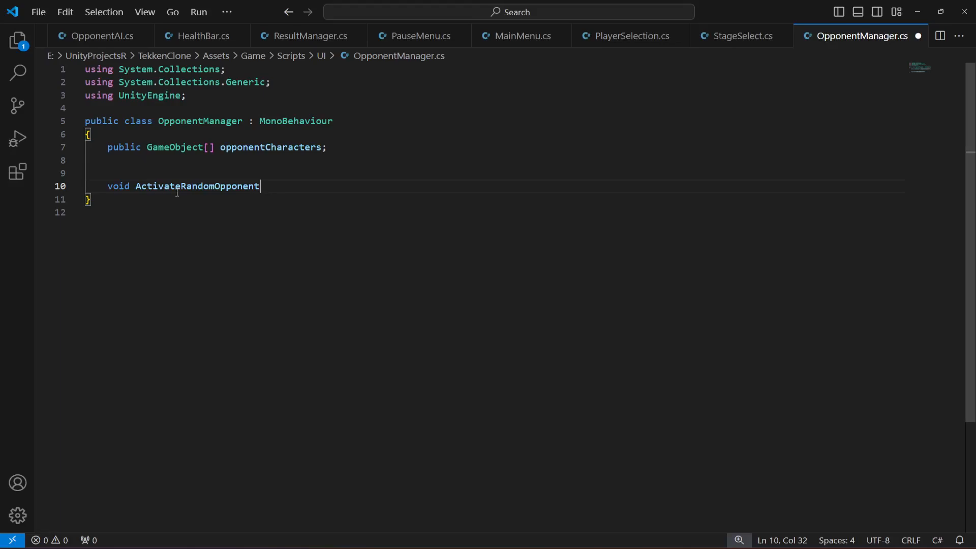
text(()
text({)
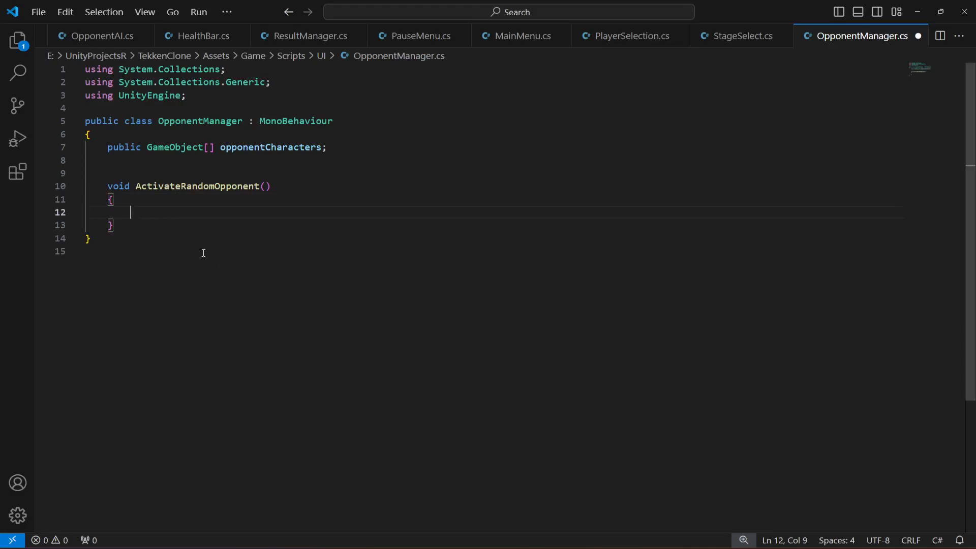
mouse_move(185, 212)
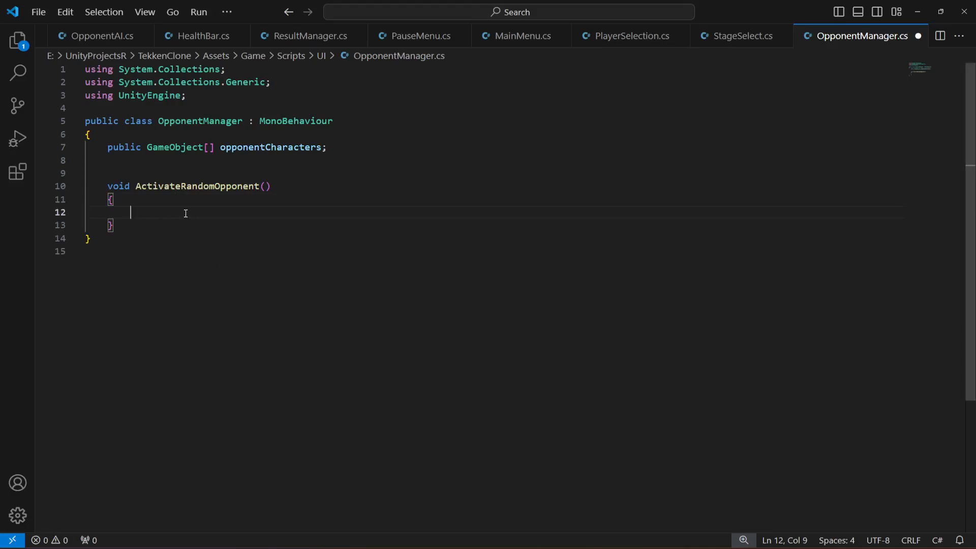
Write 'int randomIndex = Random.Range(0, opponentCharacters.Length);' and begin a for loop
text(int)
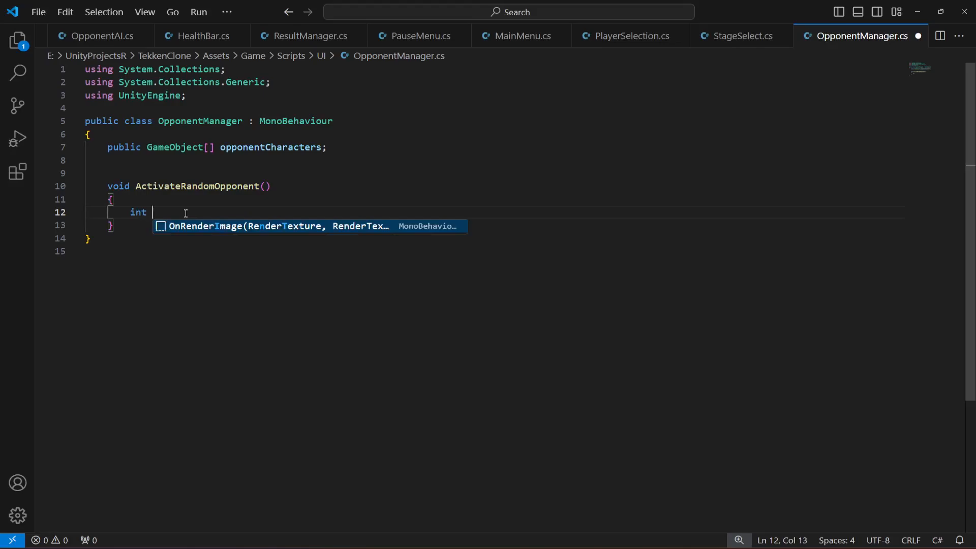
text(randO)
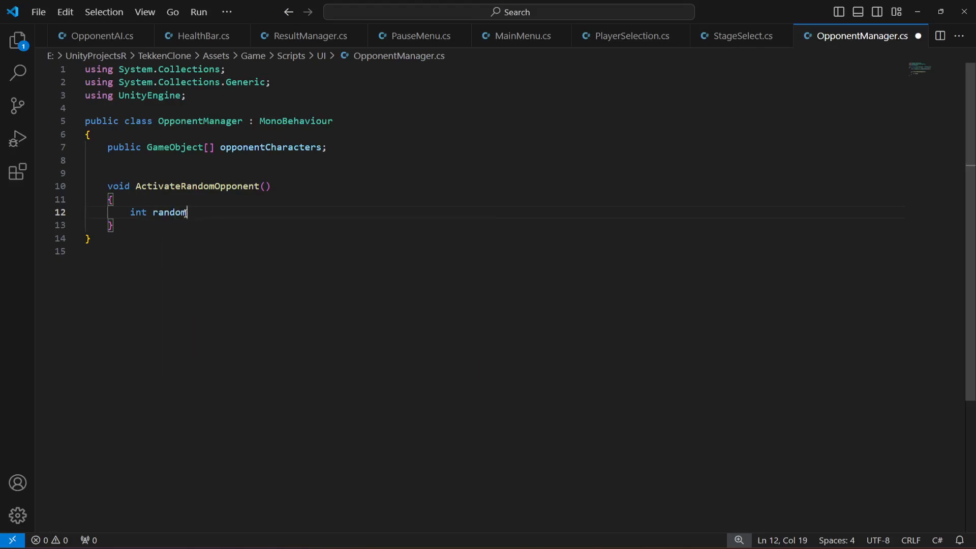
text(Index = Ra)
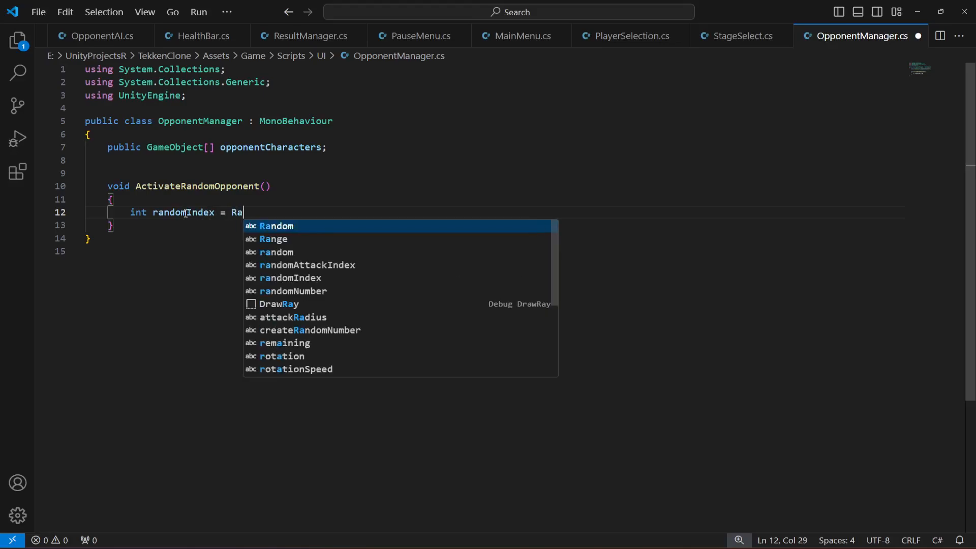
text(ndom.Range)
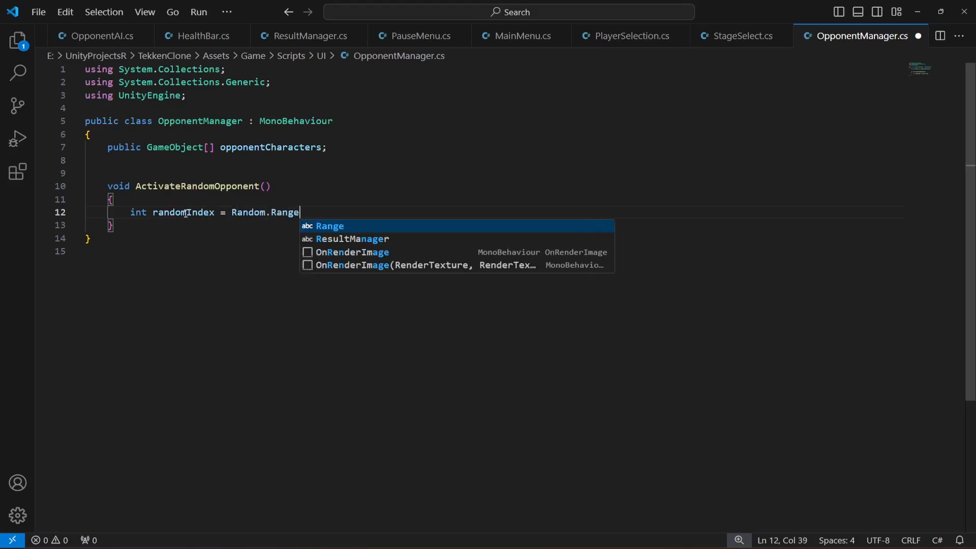
text(()
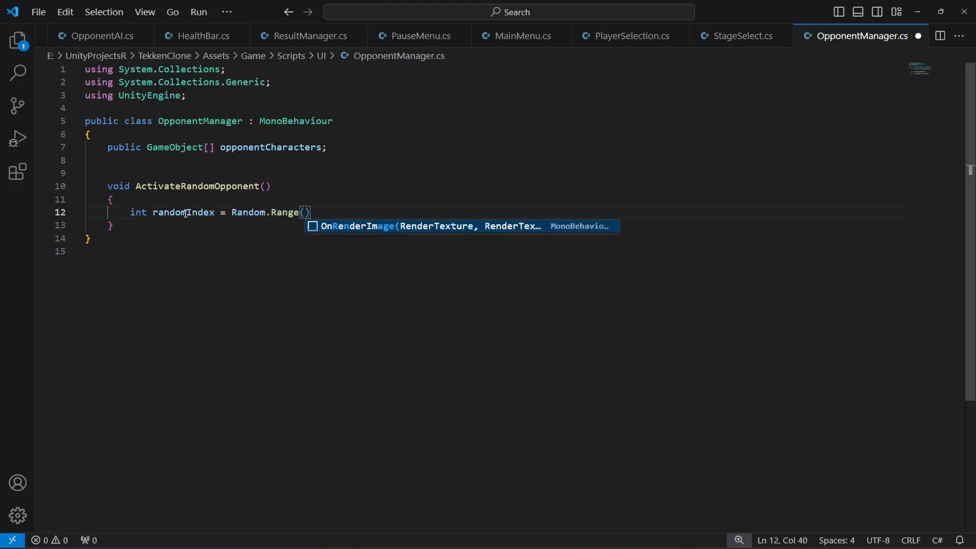
text(0,)
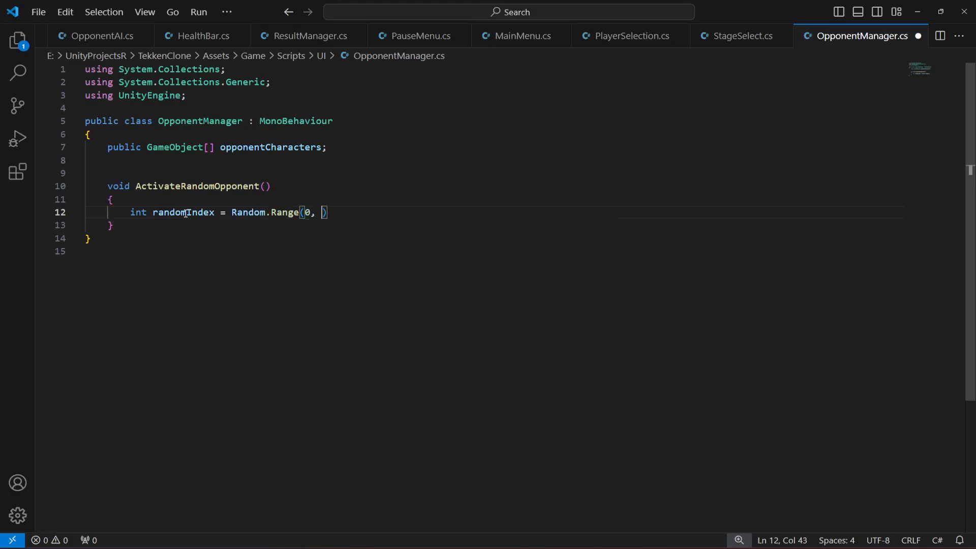
text(opponentCharacters.Le)
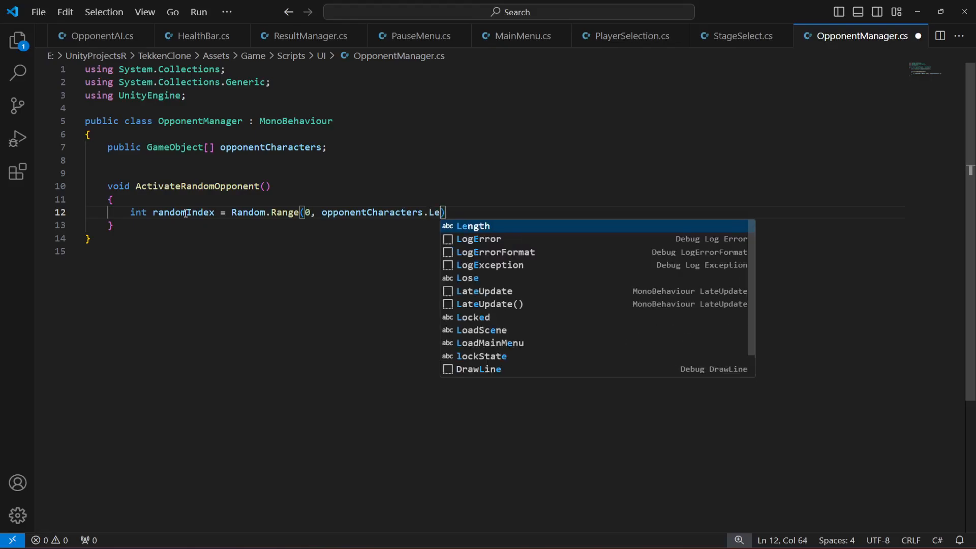
key(Tab)
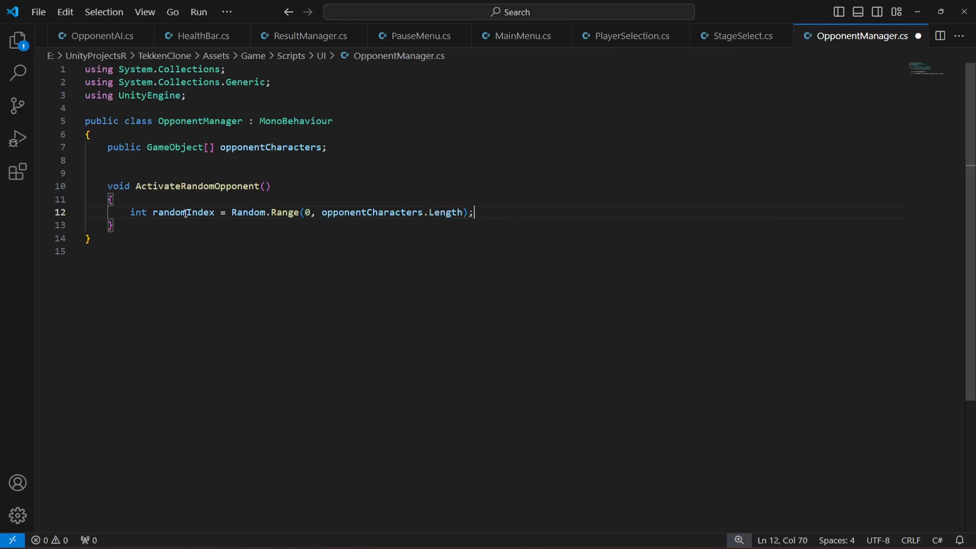
text(for)
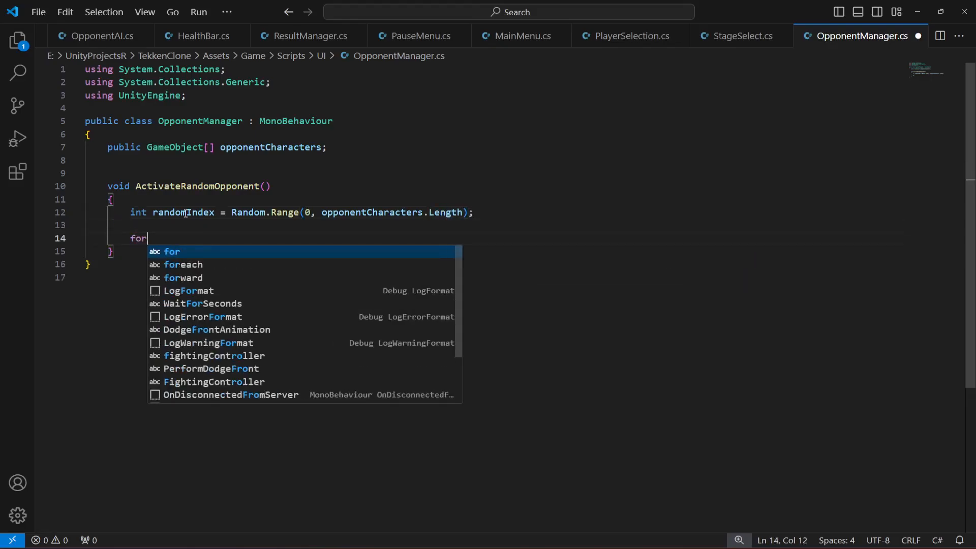
Write the for loop header iterating int i from 0 to opponentCharacters.Length
text((int i 0)
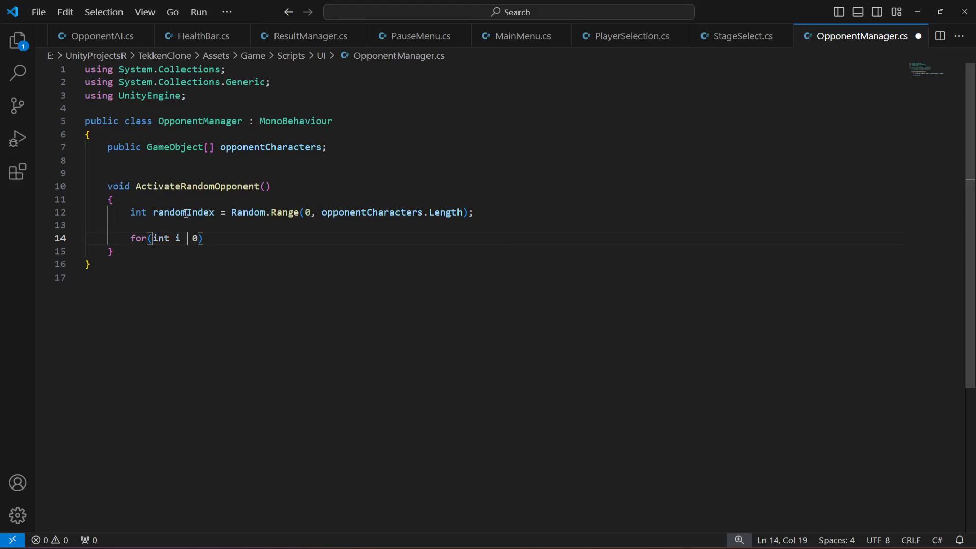
text(= 0; i < o)
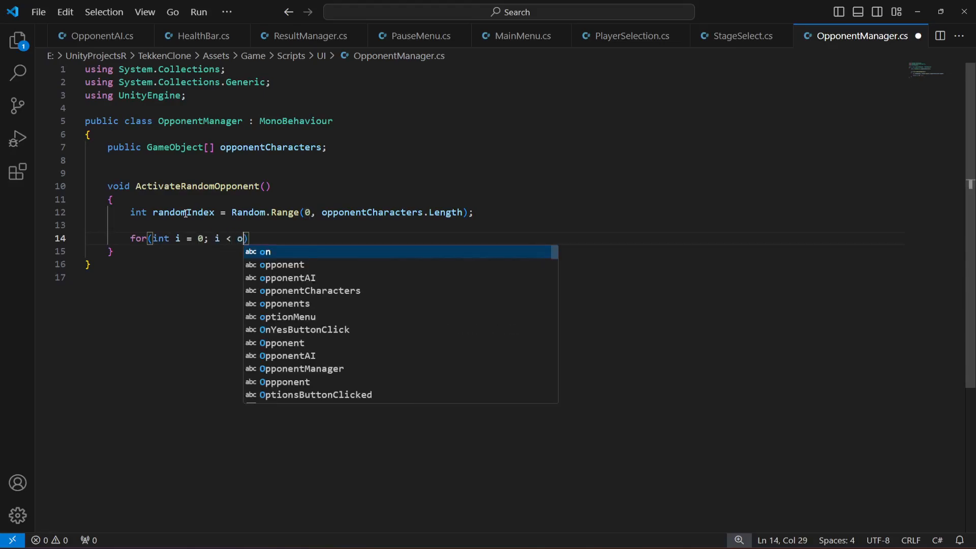
text(pponentCharacters.)
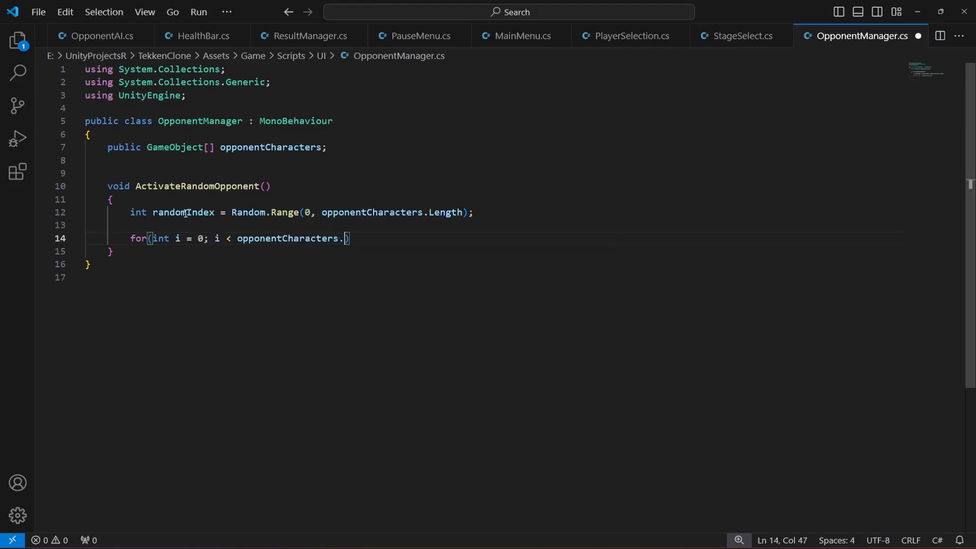
text(Length; i++)
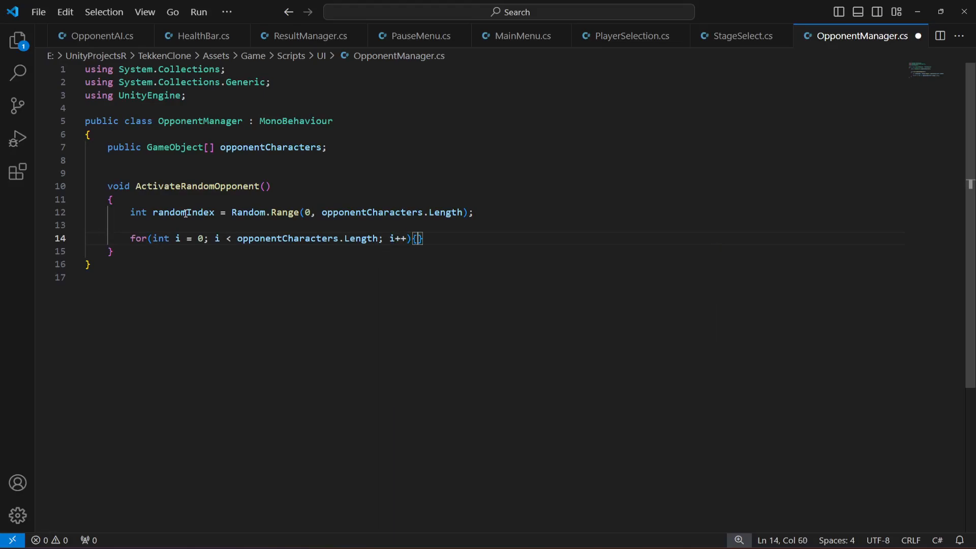
key(Enter)
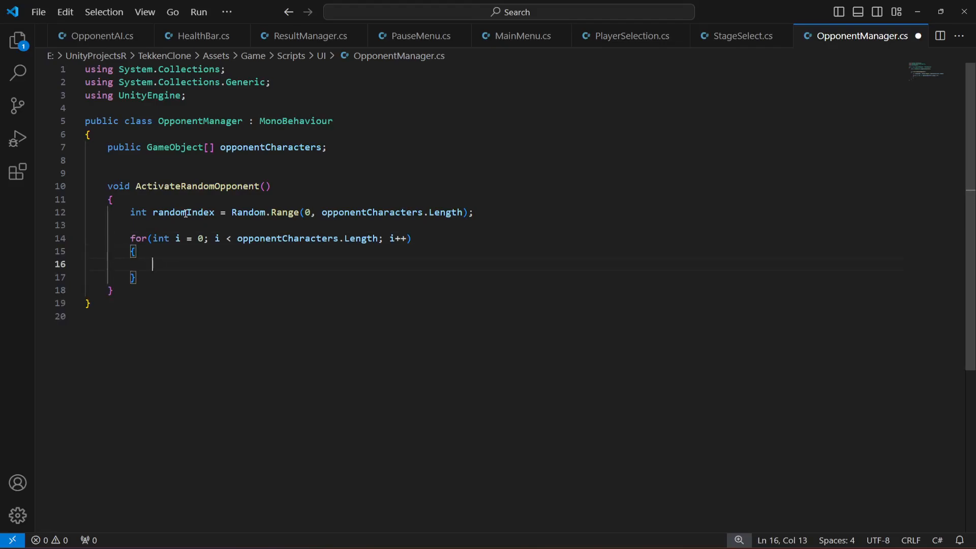
Add 'if (i == randomIndex)' calling opponentCharacters[i].SetActive(true)
text(if()
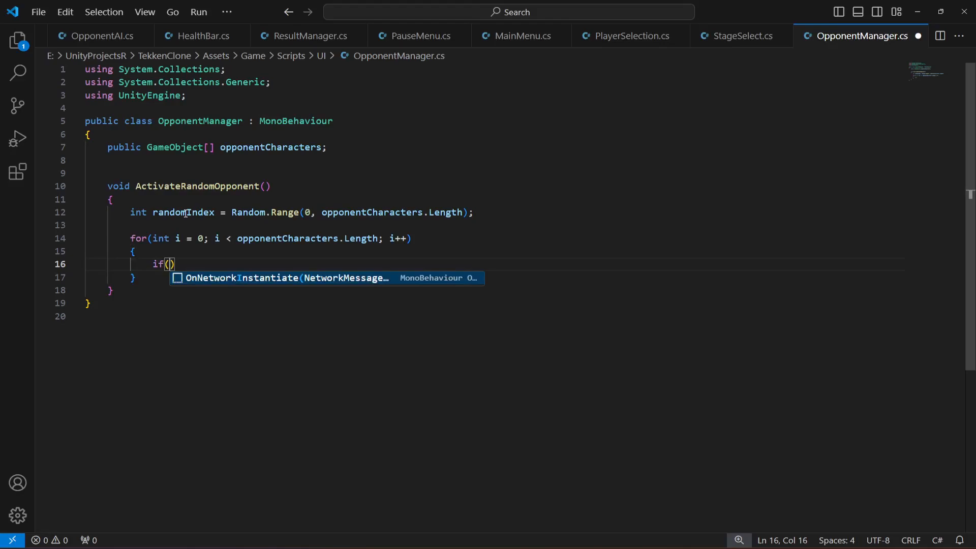
text(i ==)
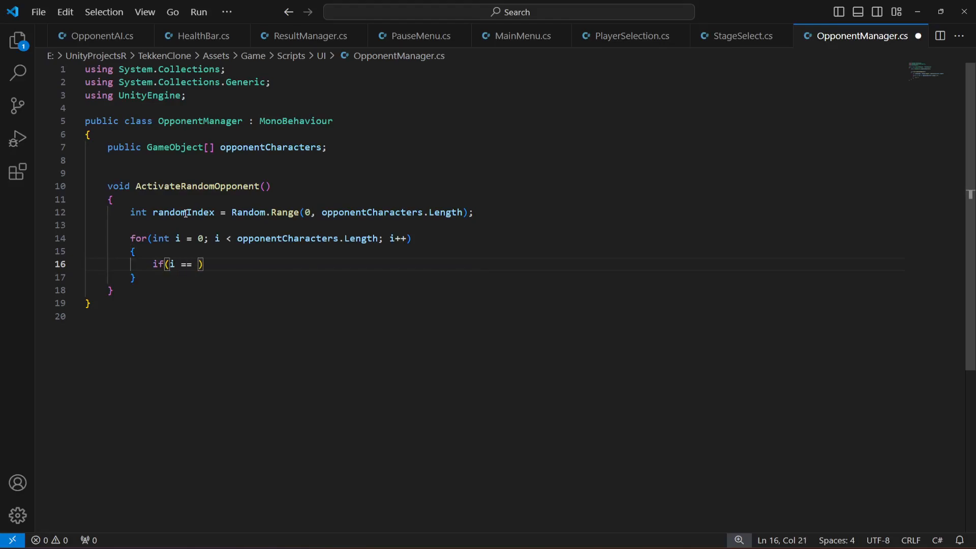
text(randomIndex)
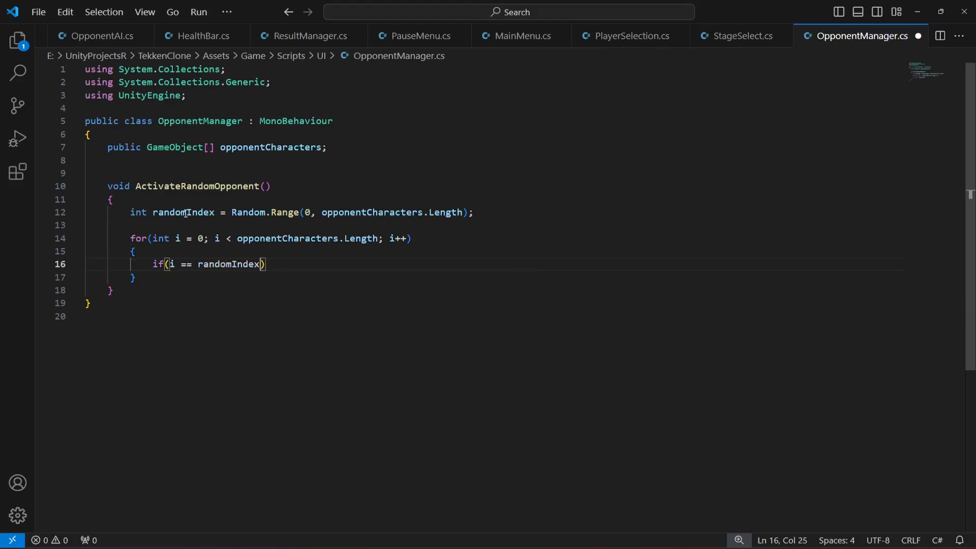
text(\)
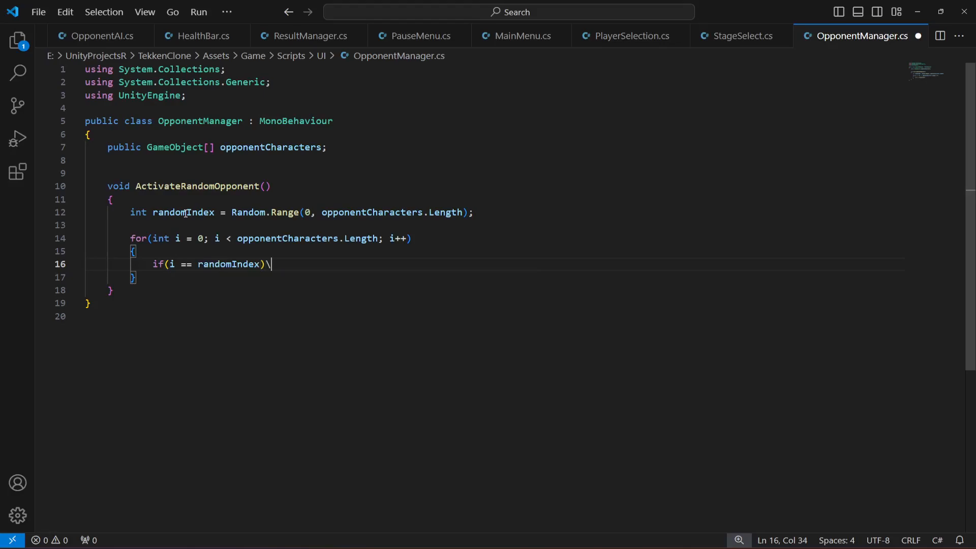
key(Enter)
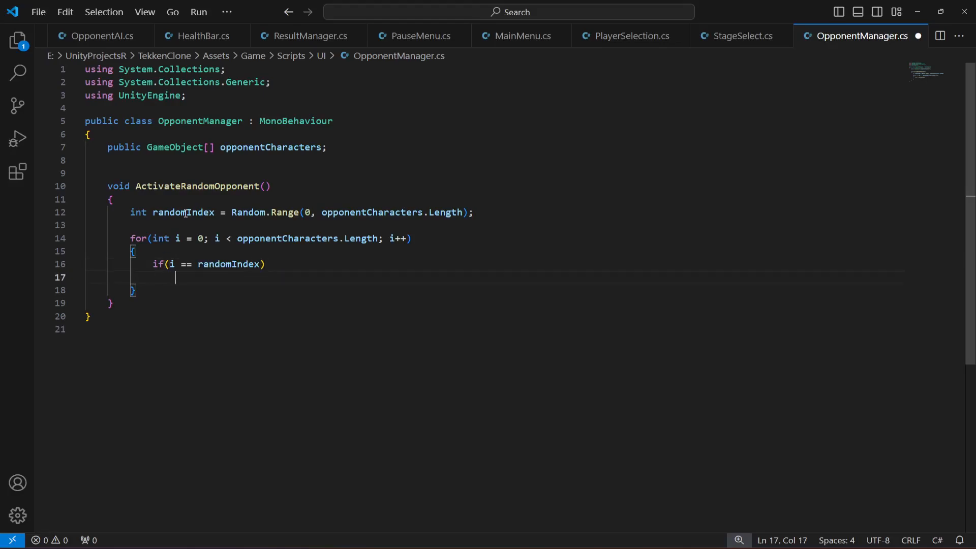
text(opponent)
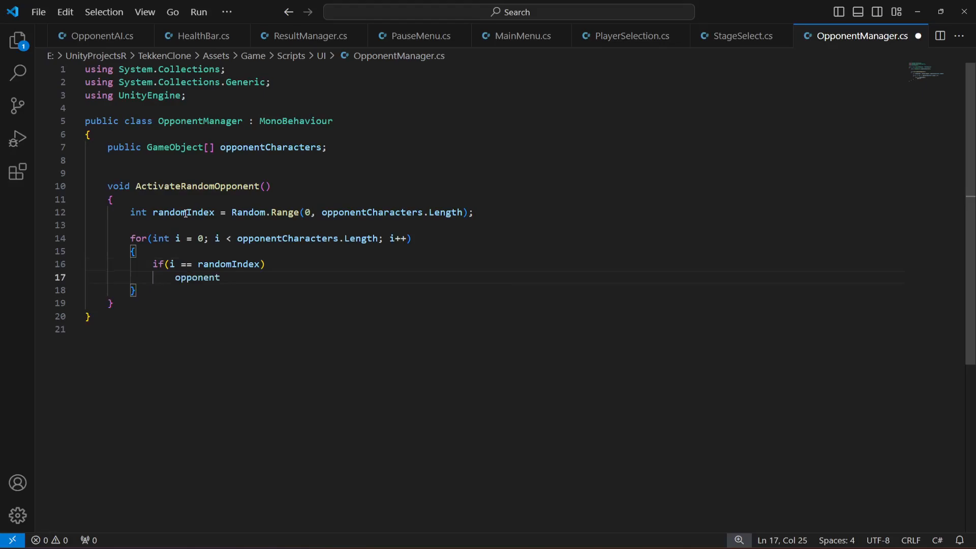
text(Characters)
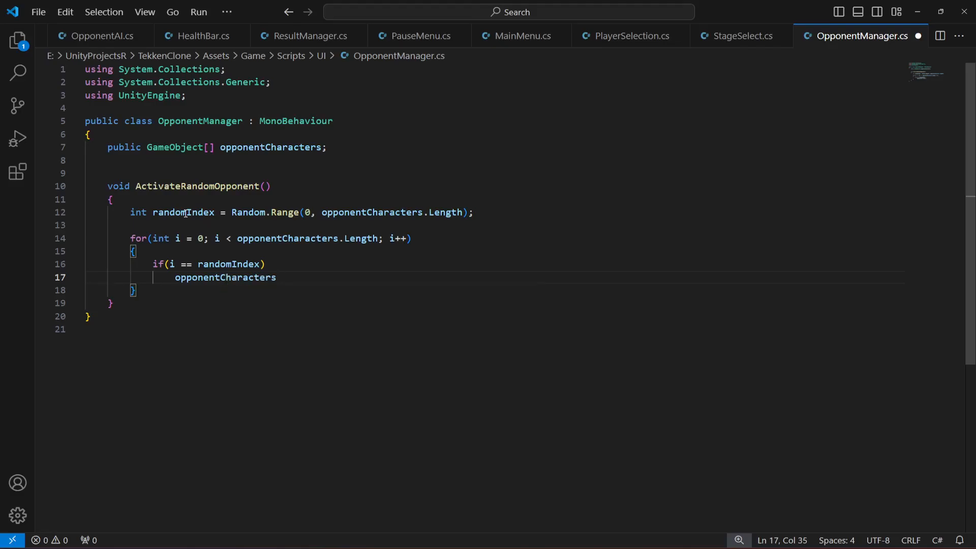
text([i])
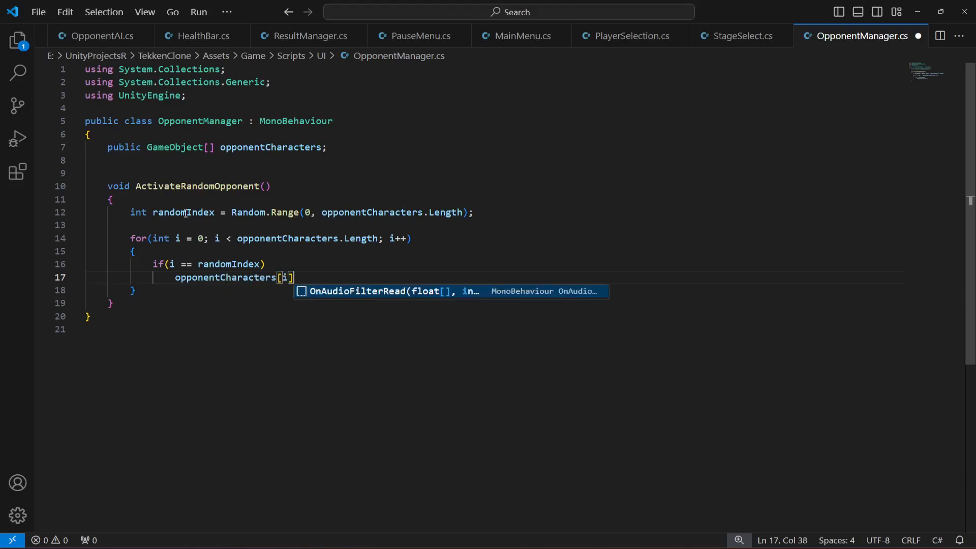
text(.Se)
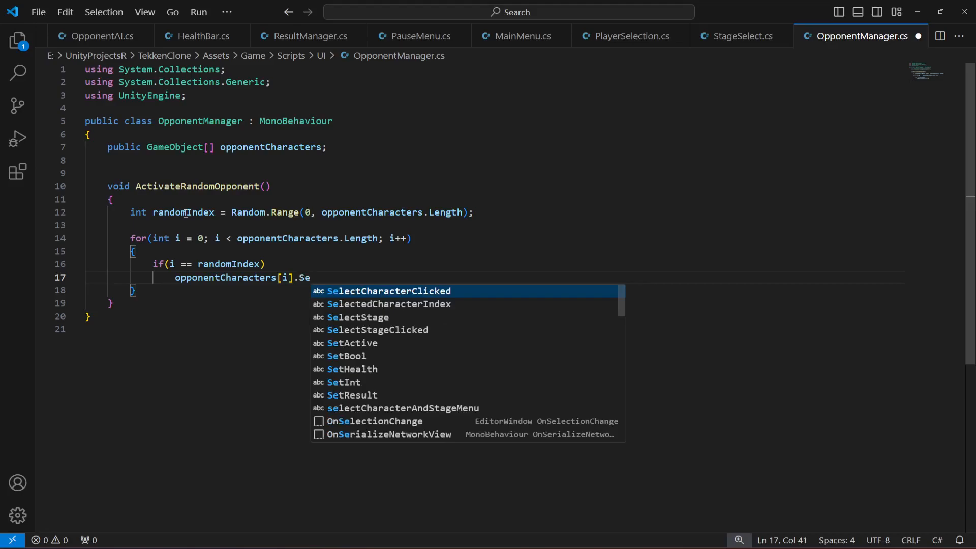
text(tActive)
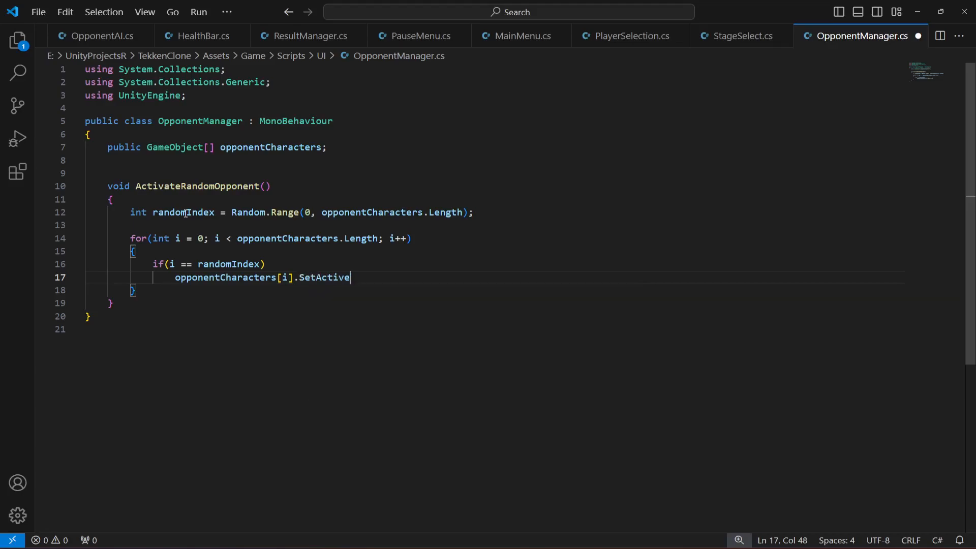
text((true))
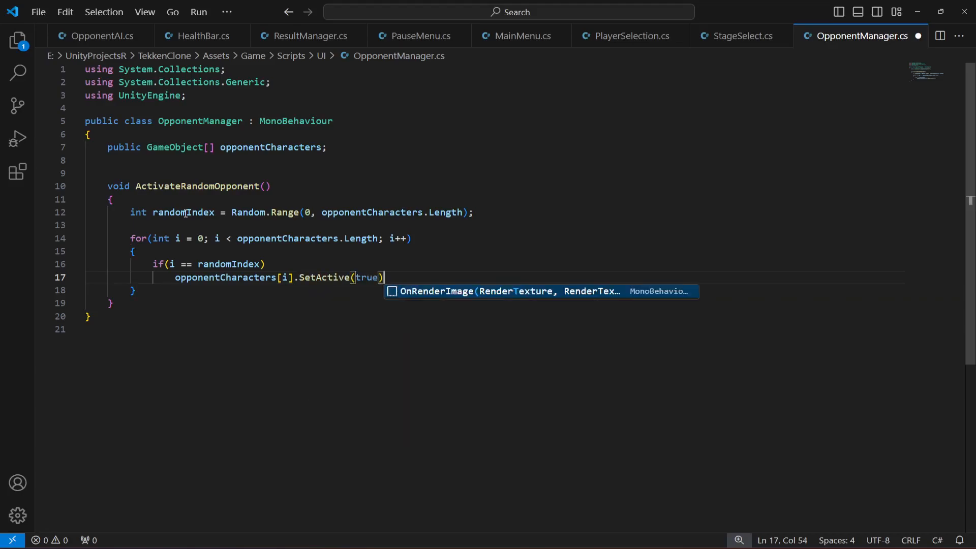
text(;)
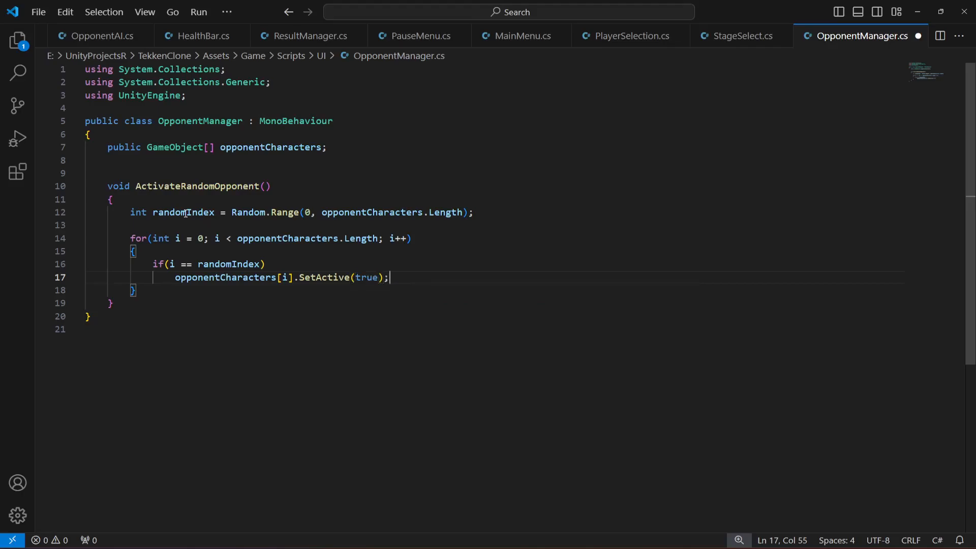
Add the else branch calling opponentCharacters[i].SetActive(false)
text(else)
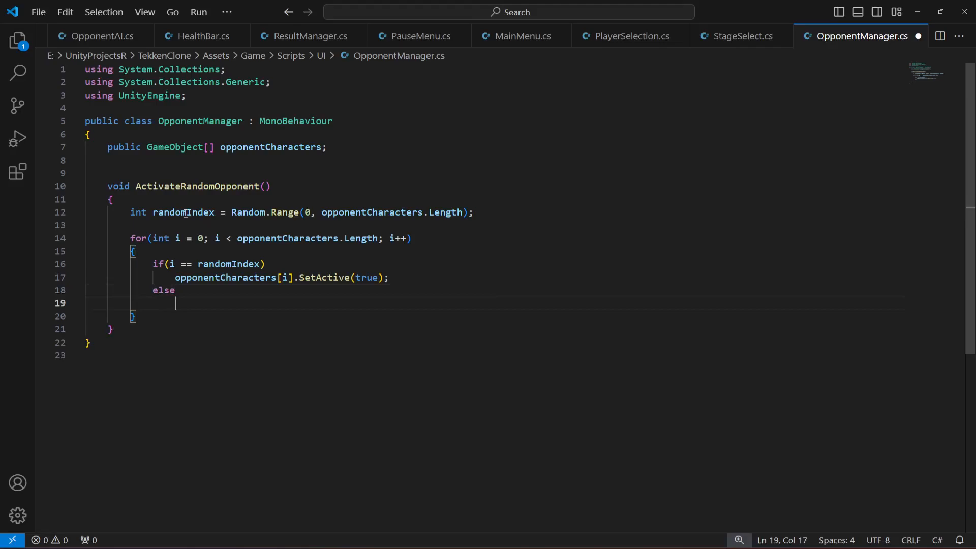
text(opponentCharacters)
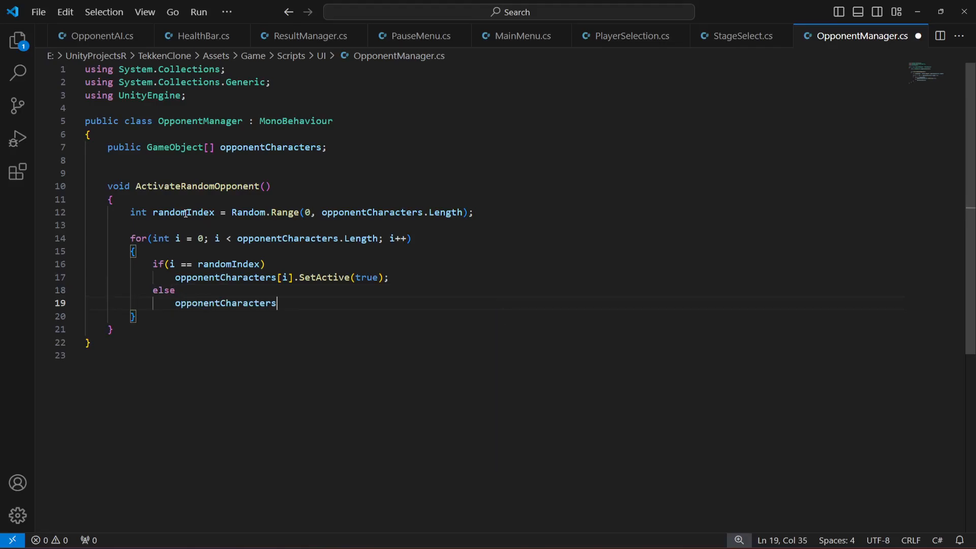
text([i])
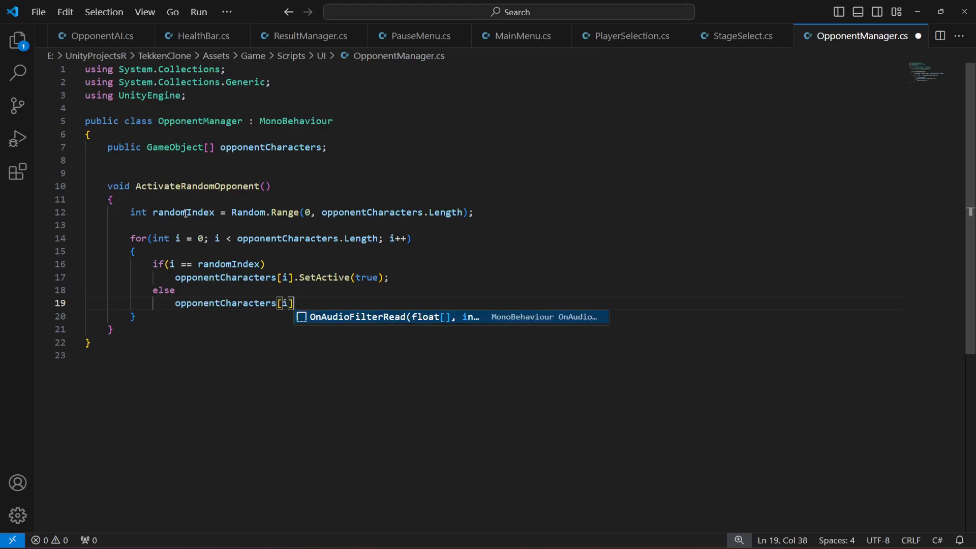
text(.Set)
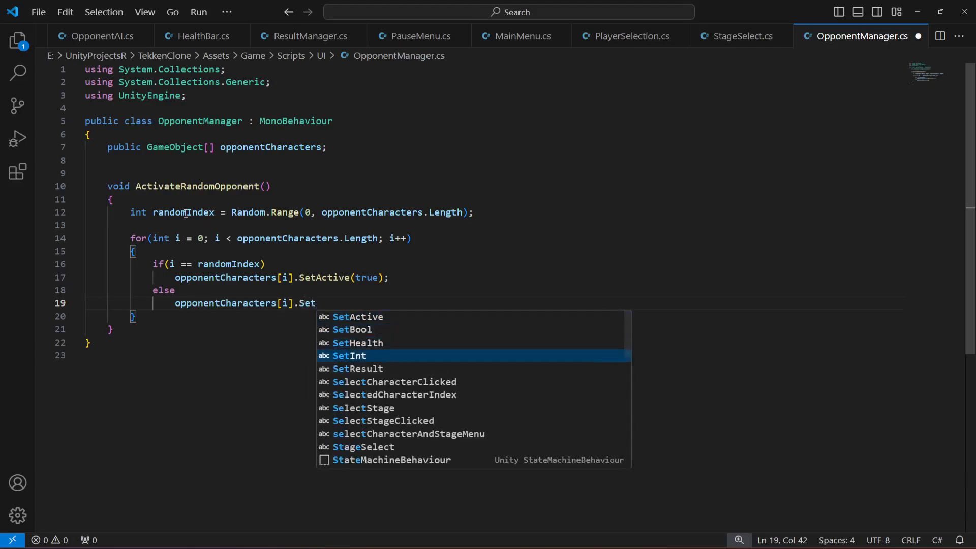
text(Active)
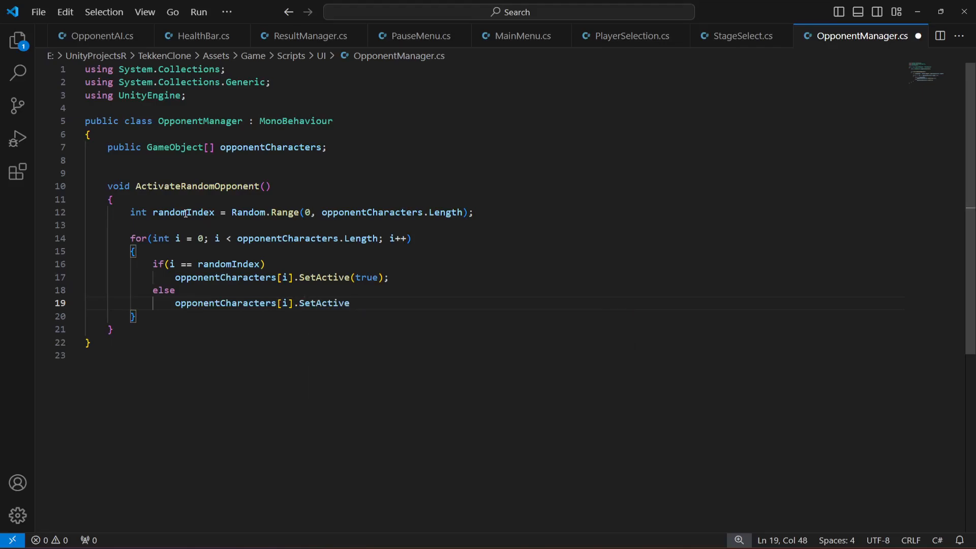
text((false);)
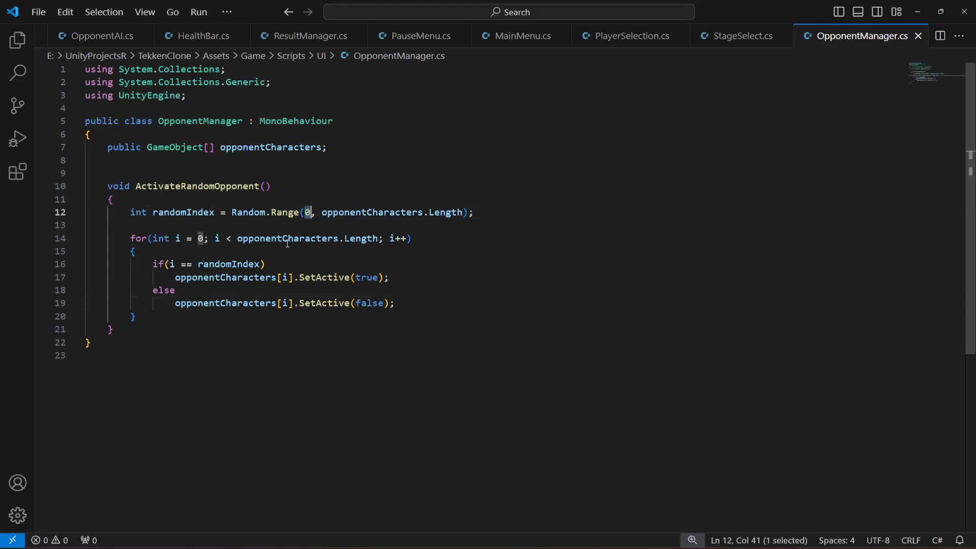
drag(237, 238, 413, 238)
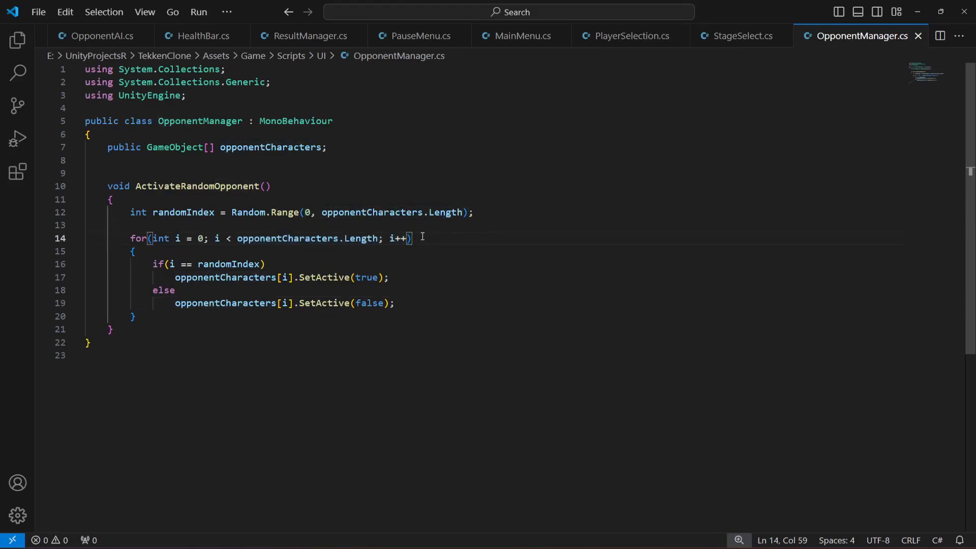
text(p)
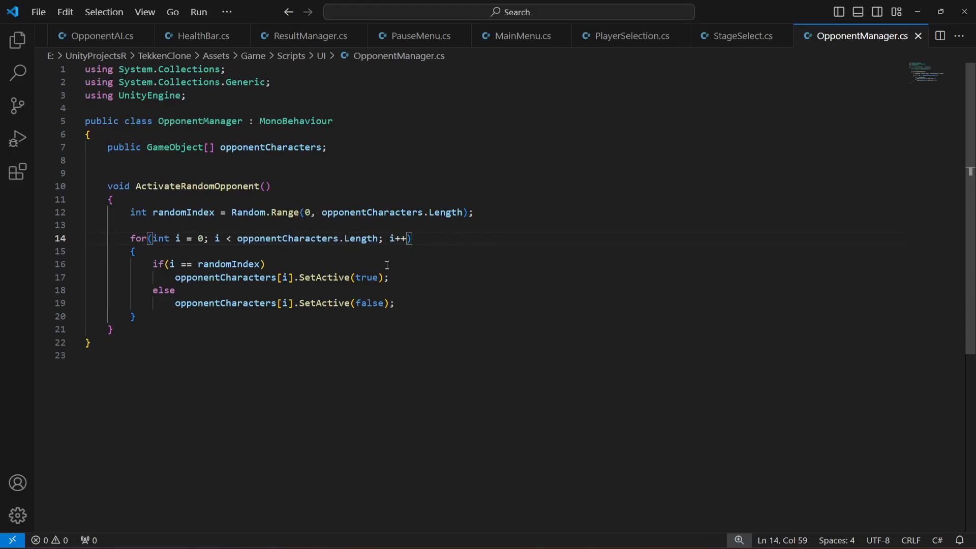
drag(153, 263, 390, 276)
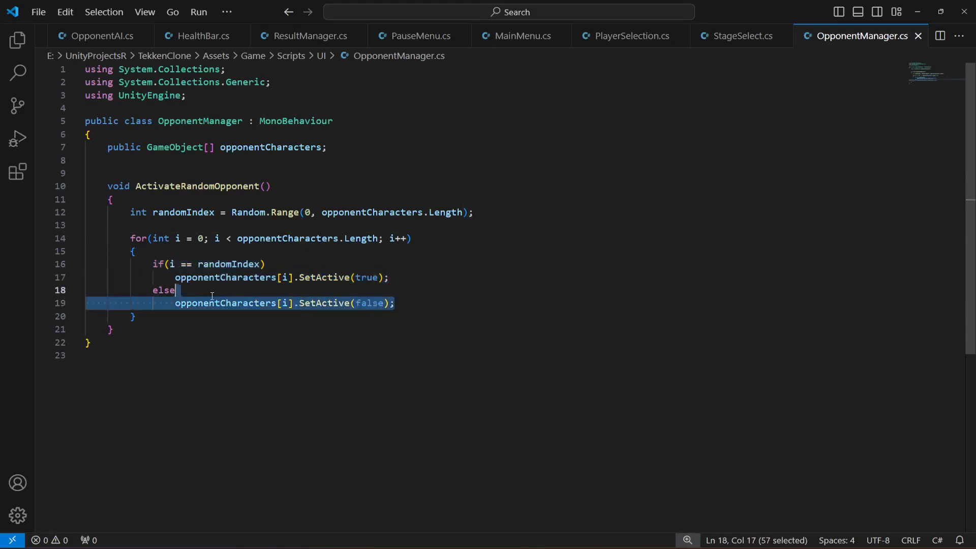
click(296, 330)
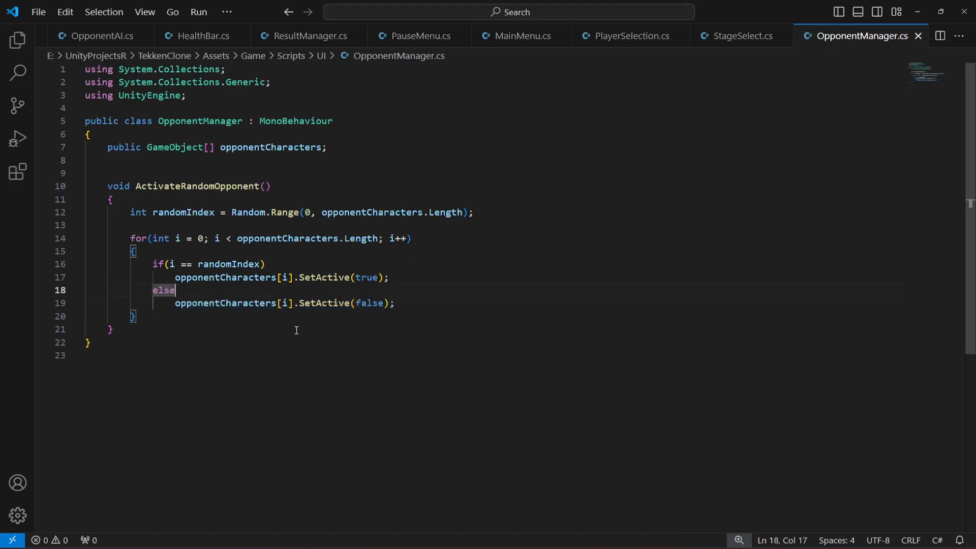
key(Enter)
text(void Start())
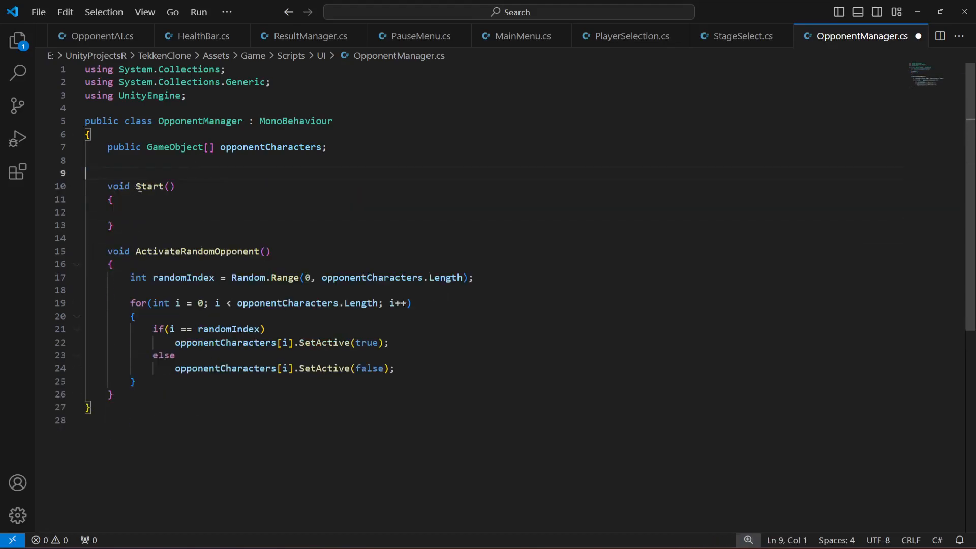
In Start, check 'if(opponentCharacters.Length == 0)' then call ActivateRandomOpponent();
key(Backspace)
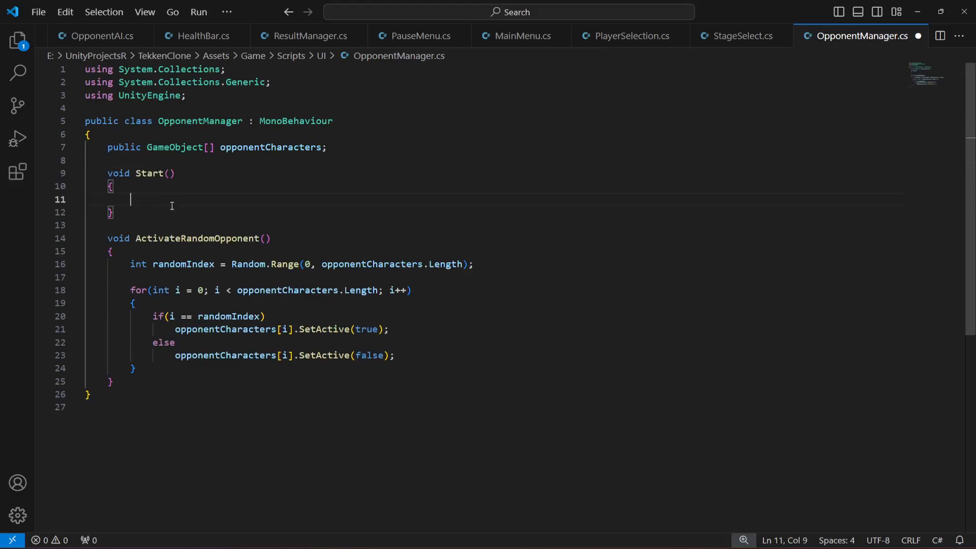
text(if(opponentCharacters)
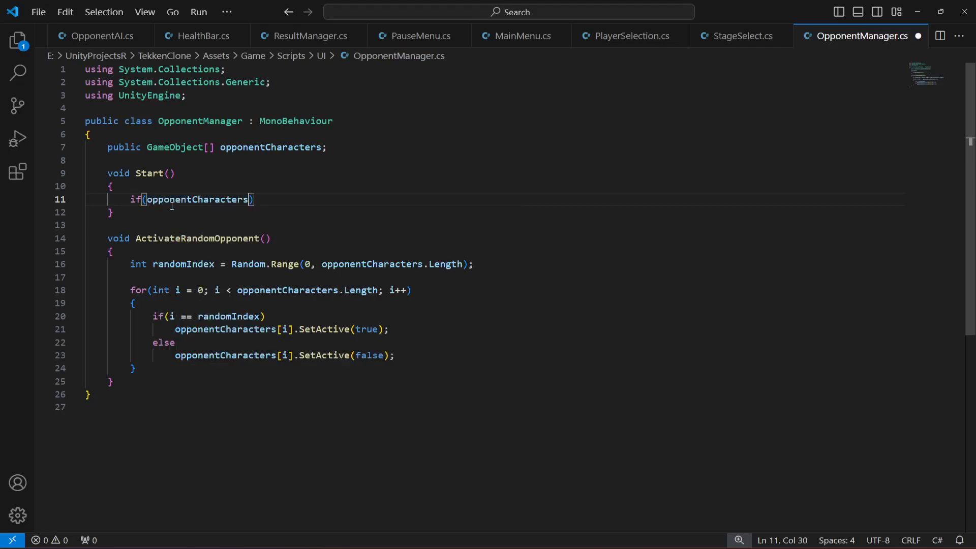
text(.Length ==)
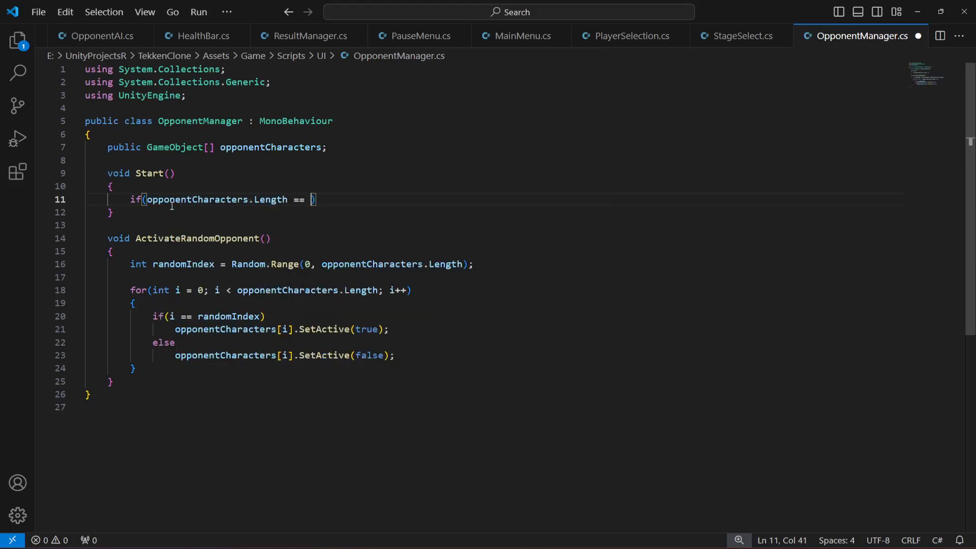
text(0){})
text(Debug.LogError("No opponents assigned to the OpponentManager!");)
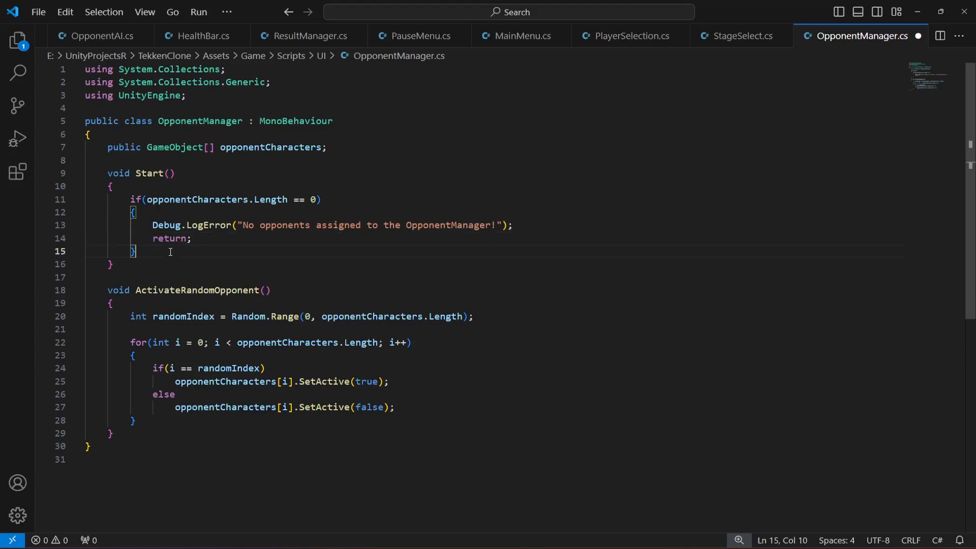
text(ActivateRandomOpponent()
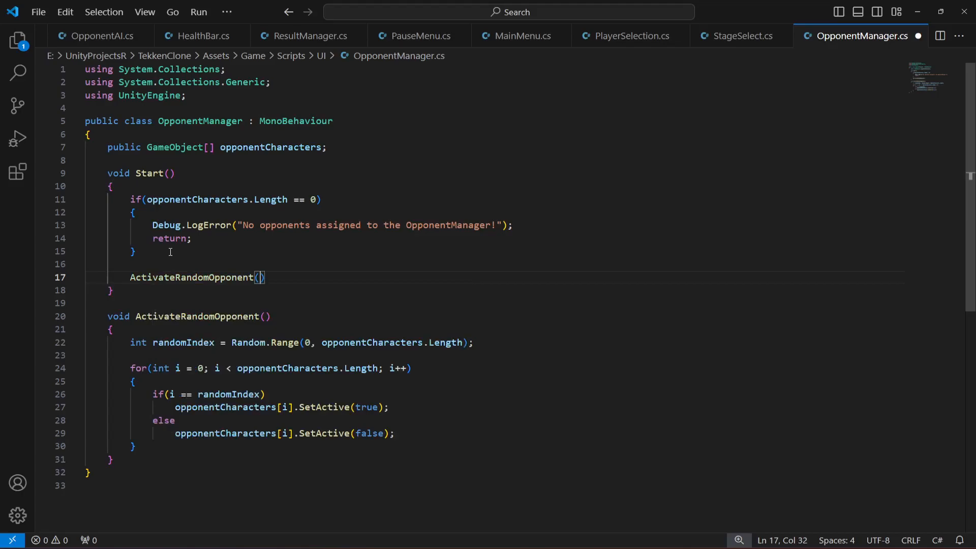
text(;)
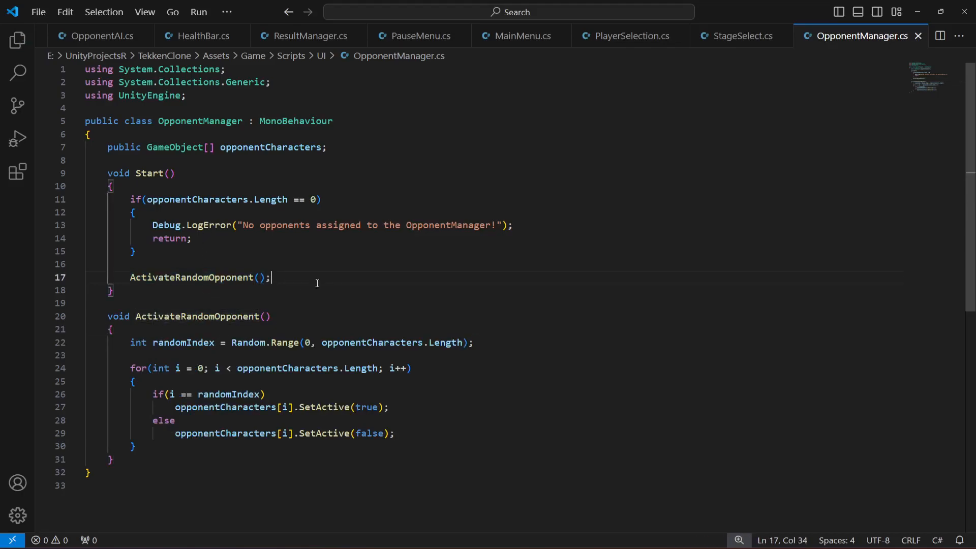
double_click(148, 173)
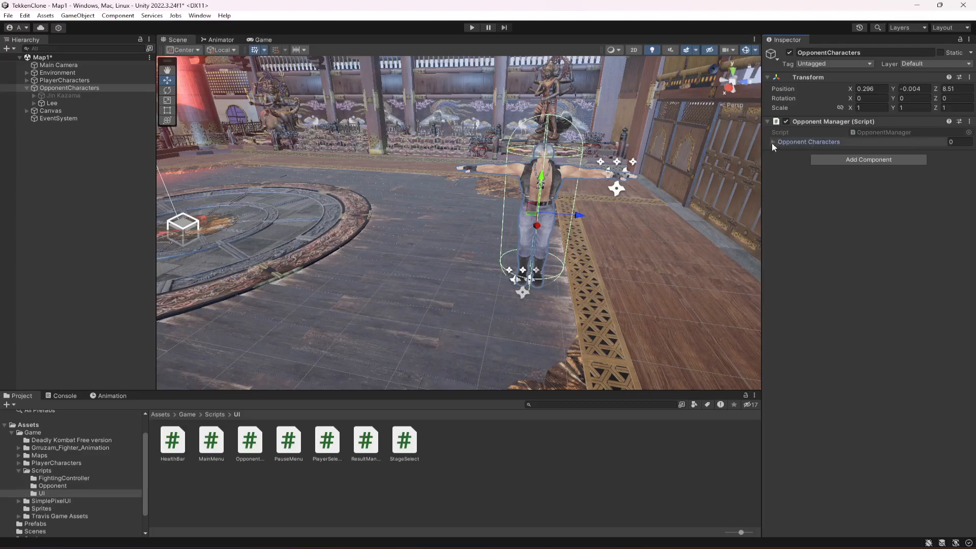
Expand Opponent Characters in the Inspector and assign Jin Kazama and Lee to the array
click(772, 143)
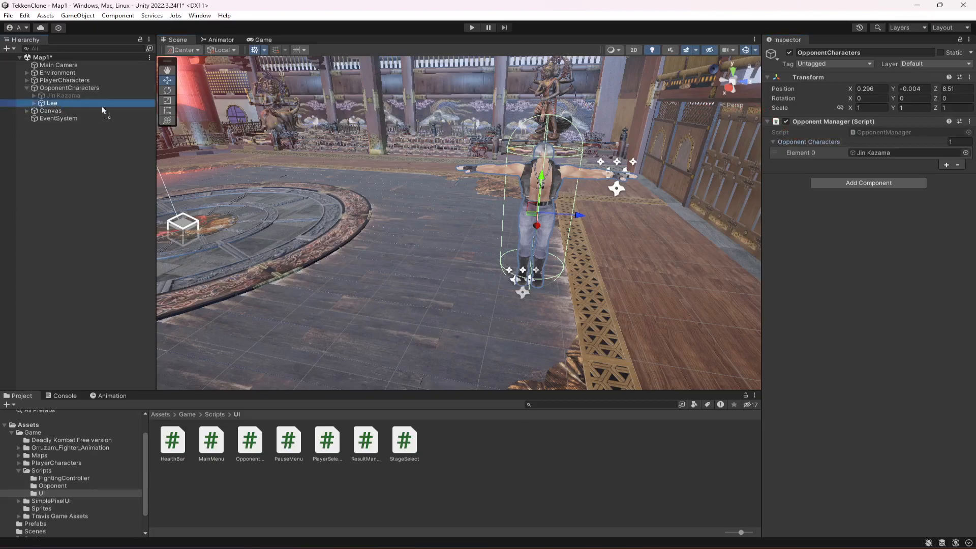
click(946, 165)
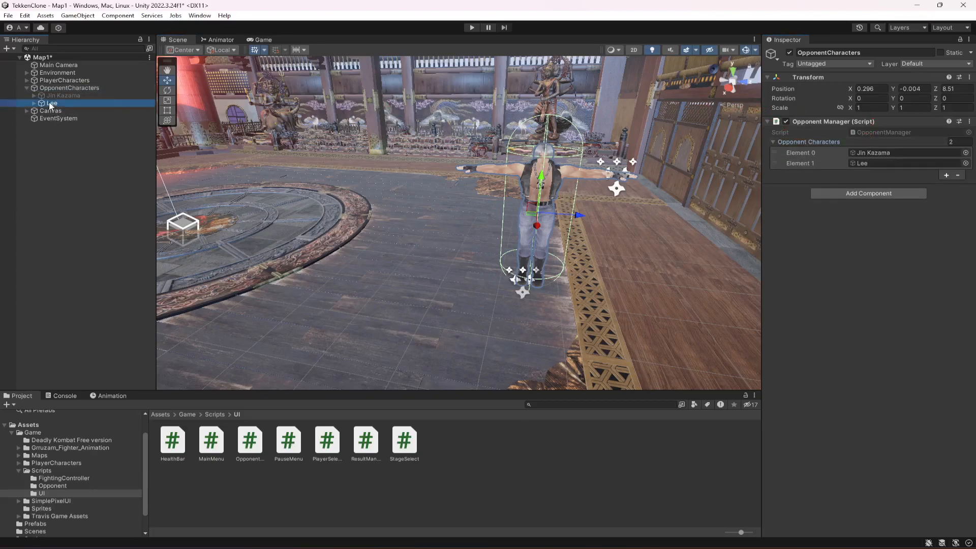
click(51, 102)
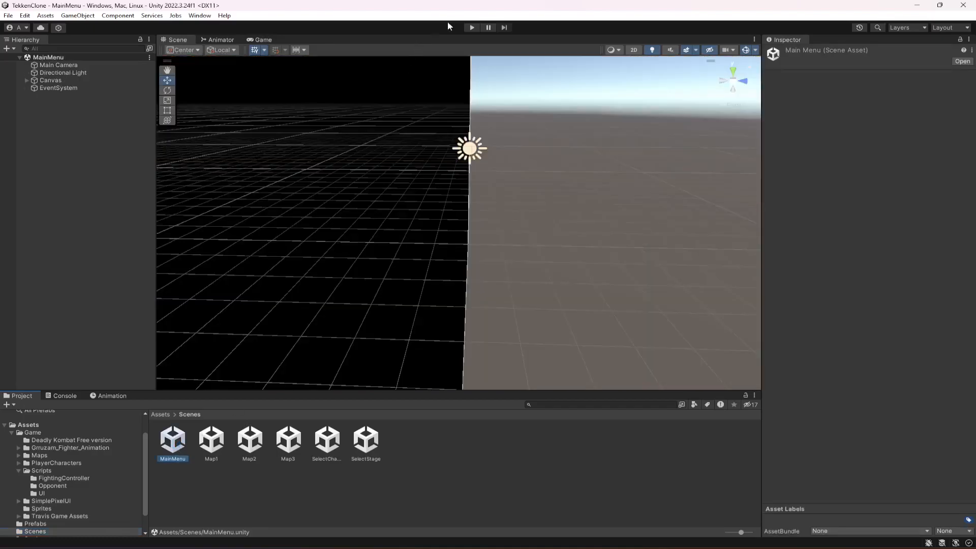
Play-test from MainMenu, pick the first stage to reach the Map1 fight, then stop
click(471, 26)
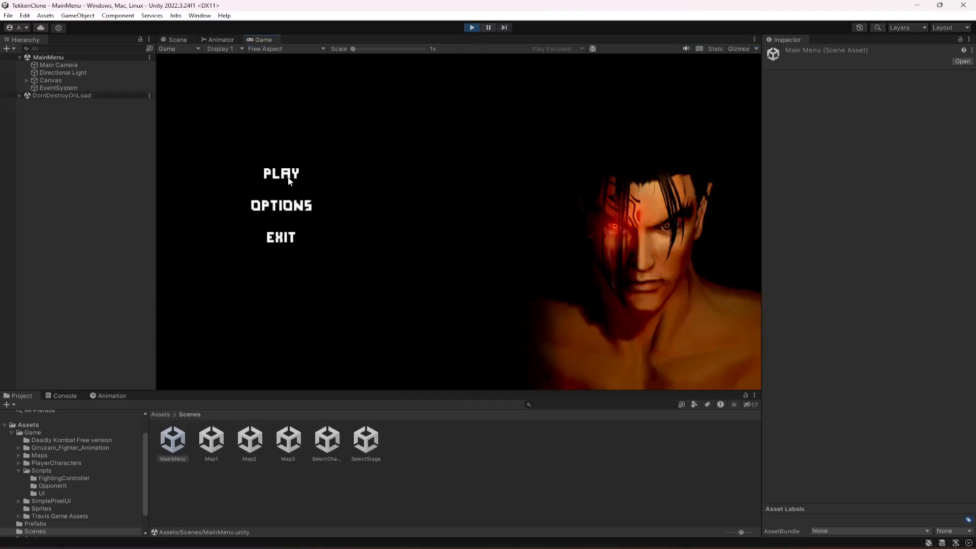
click(281, 174)
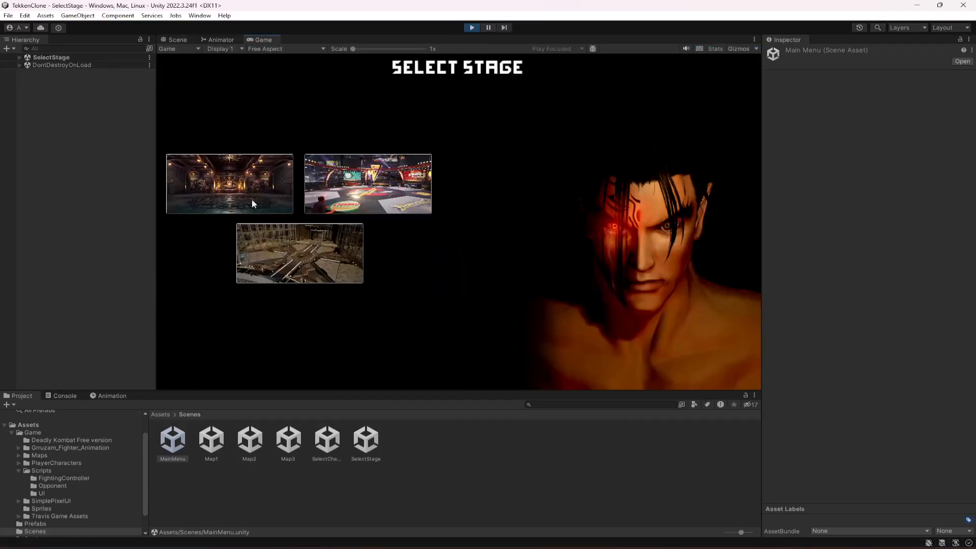
click(229, 184)
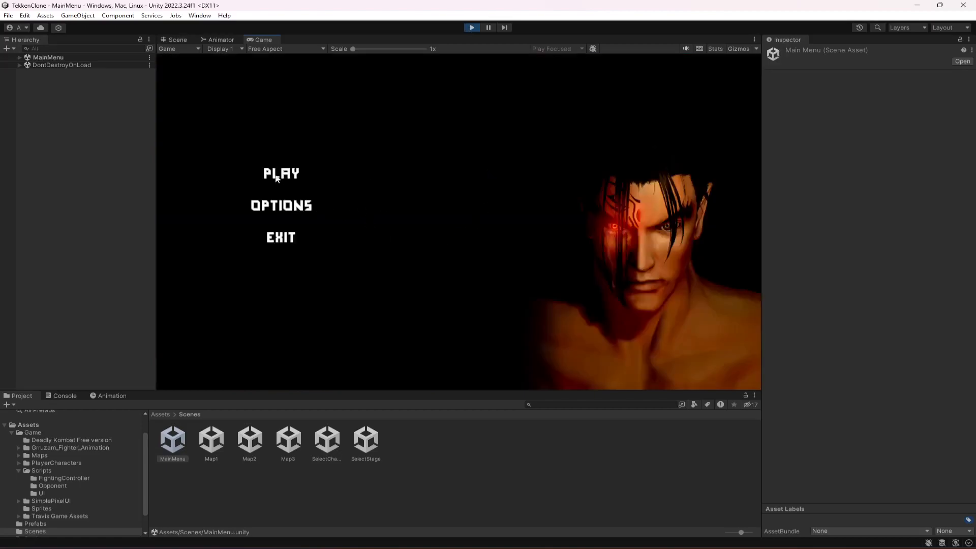
click(280, 173)
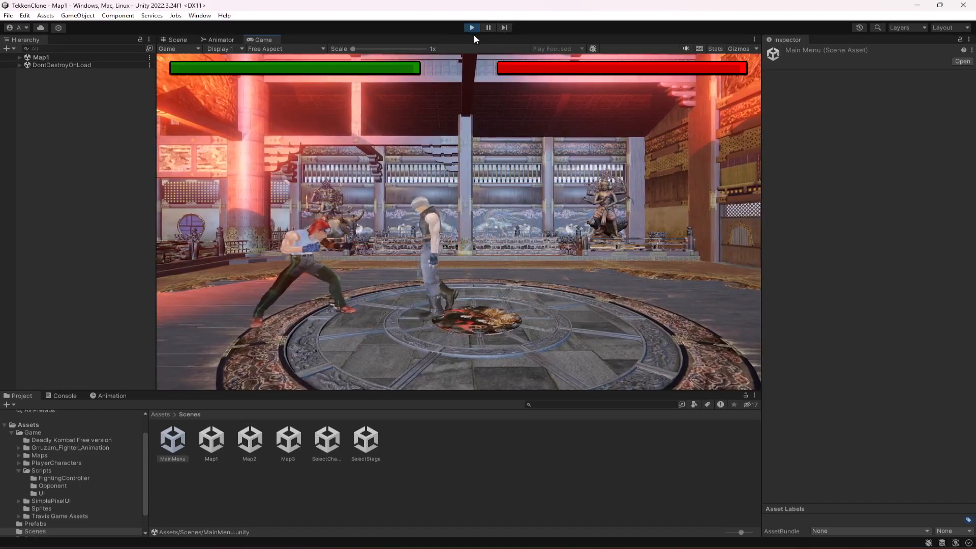
click(471, 26)
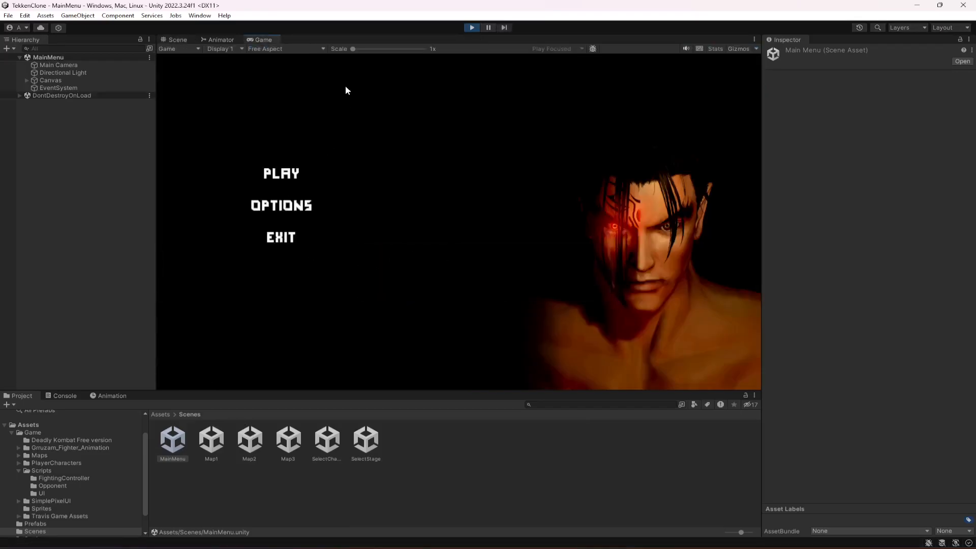
Play-test again through character selection to a second Map1 fight, then stop play mode
click(281, 173)
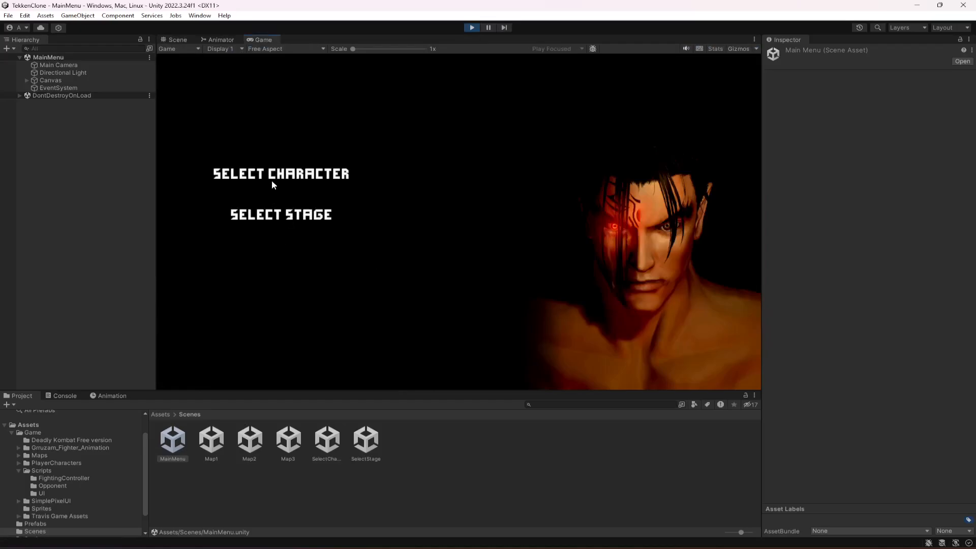
click(280, 214)
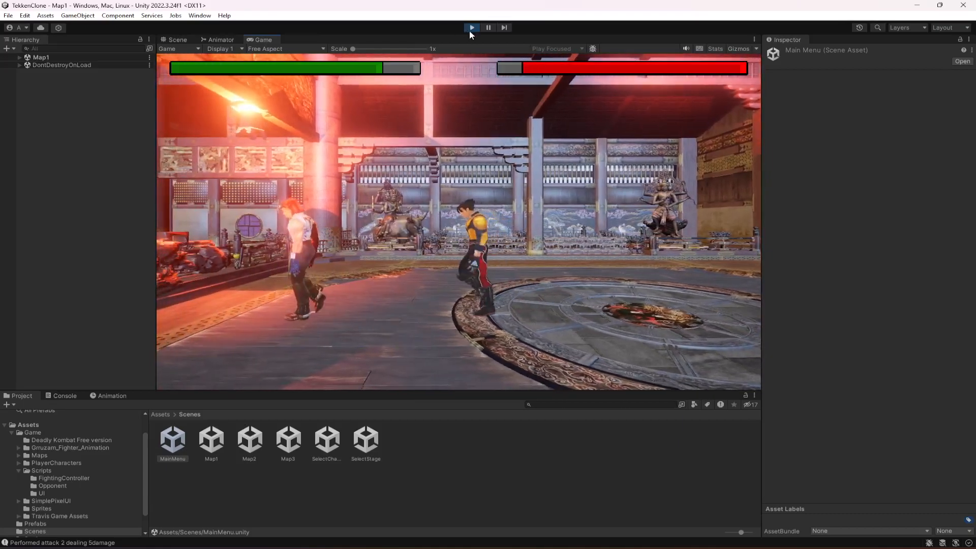
click(471, 26)
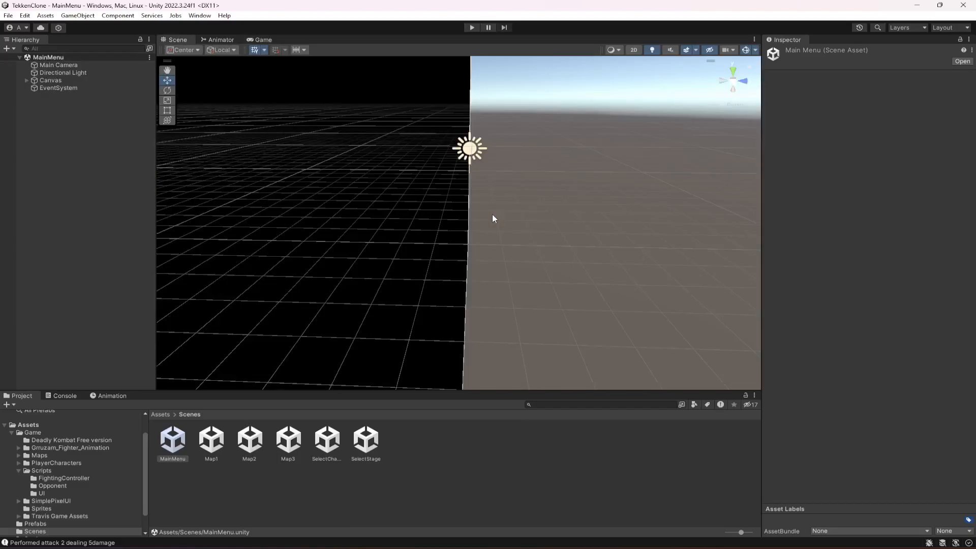
click(63, 396)
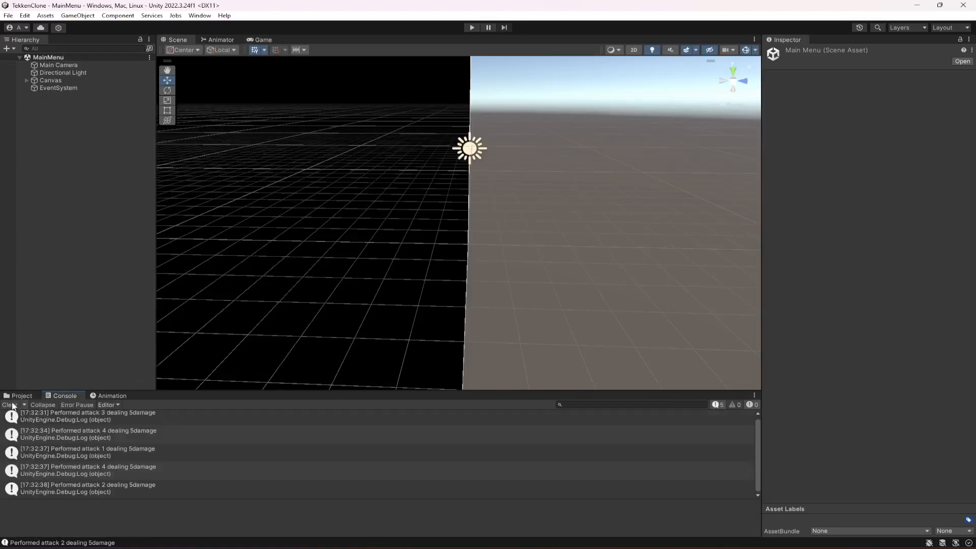
click(21, 395)
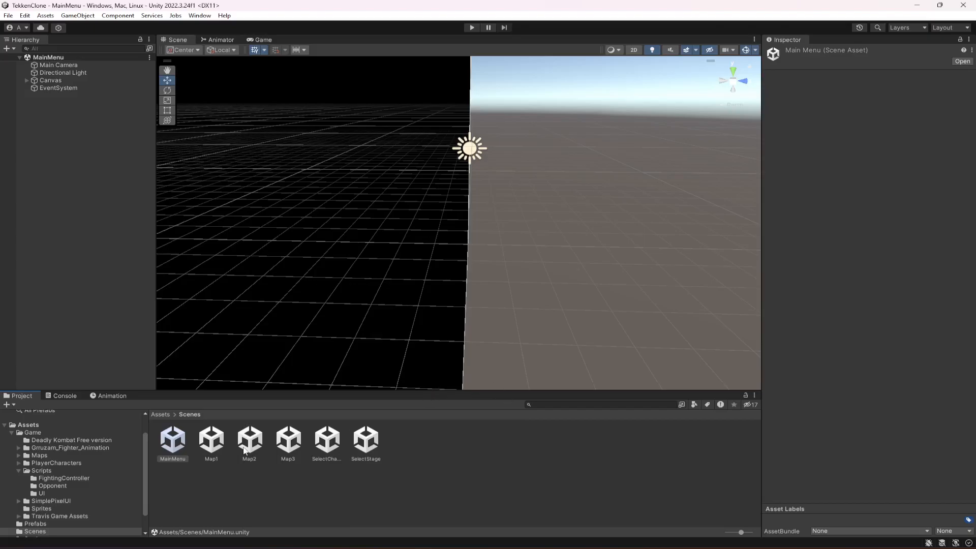
Open Map2, briefly open Map3's rooftop stage, then reopen the Map2 arena scene
click(249, 440)
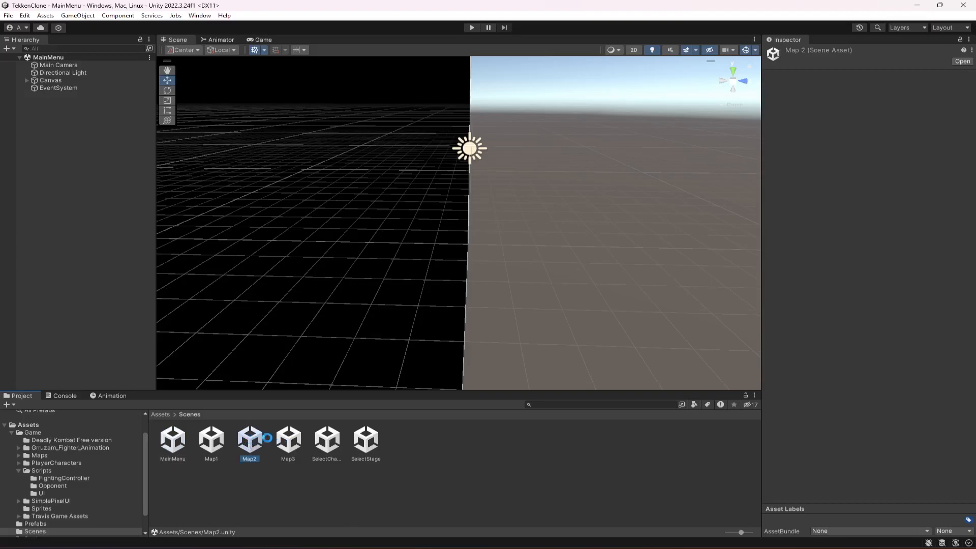
double_click(249, 439)
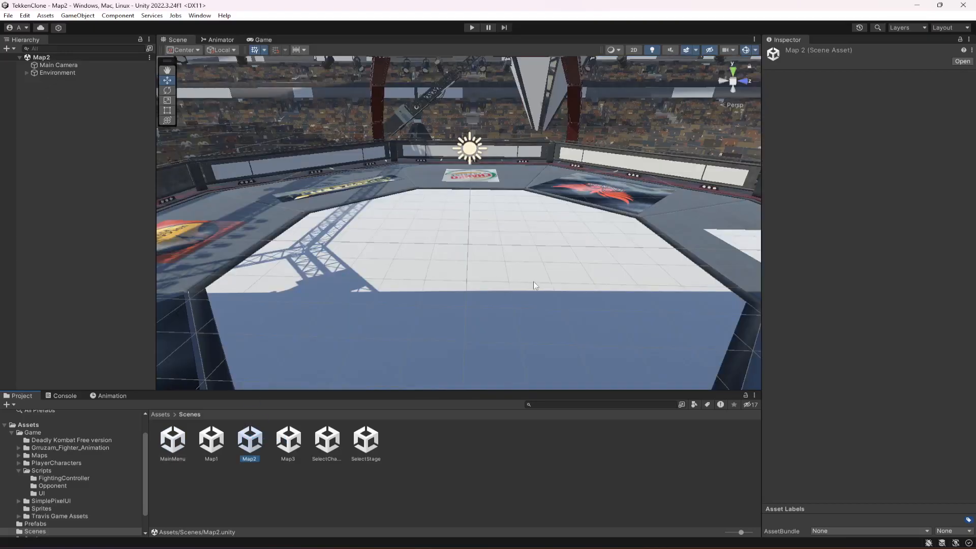
click(288, 440)
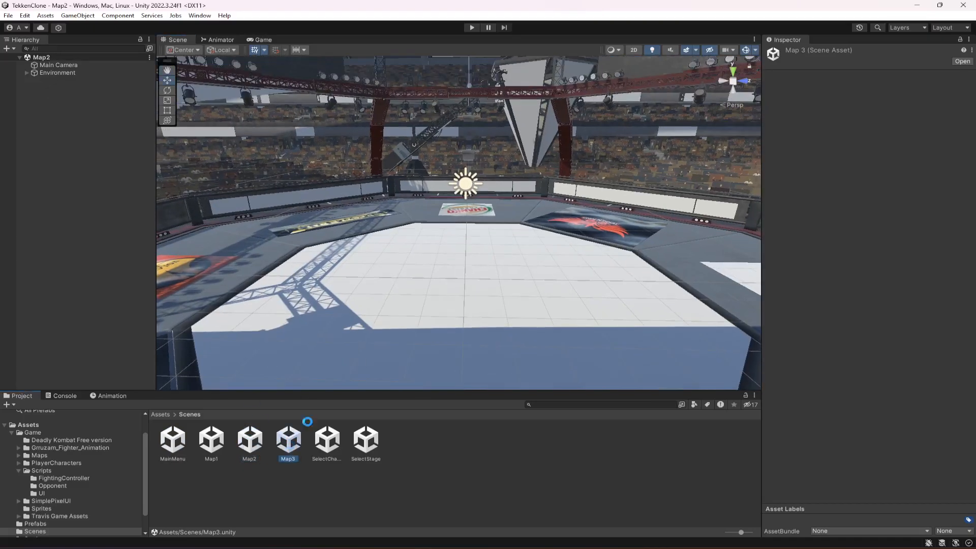
double_click(288, 439)
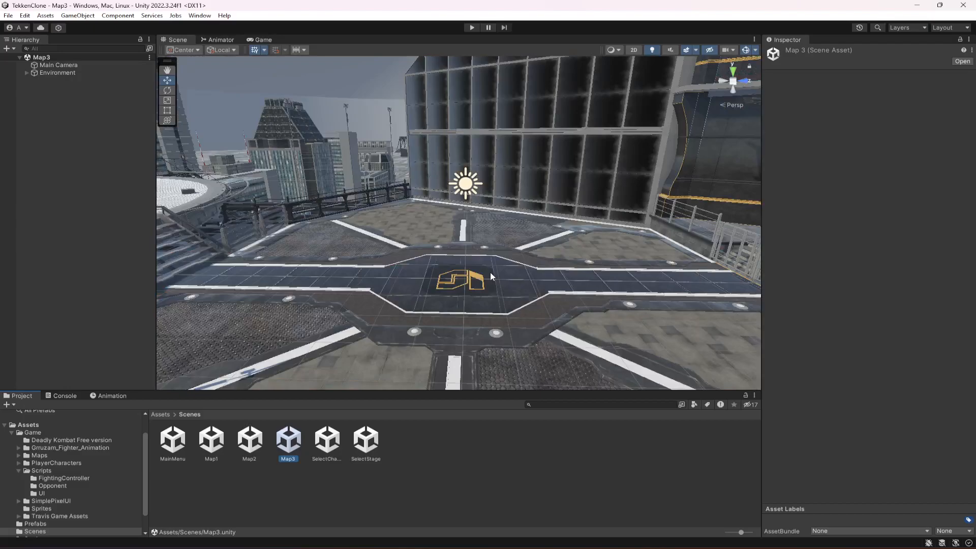
mouse_move(484, 280)
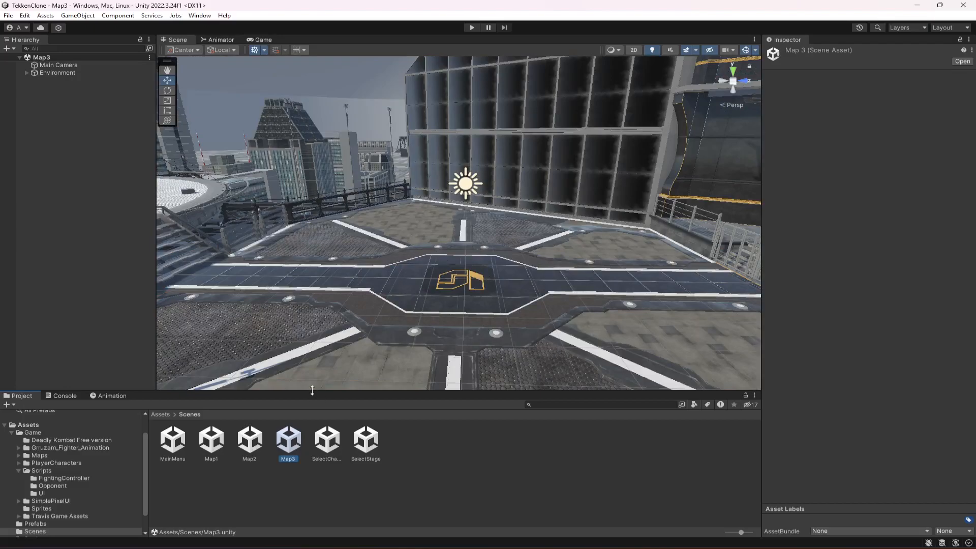
double_click(249, 439)
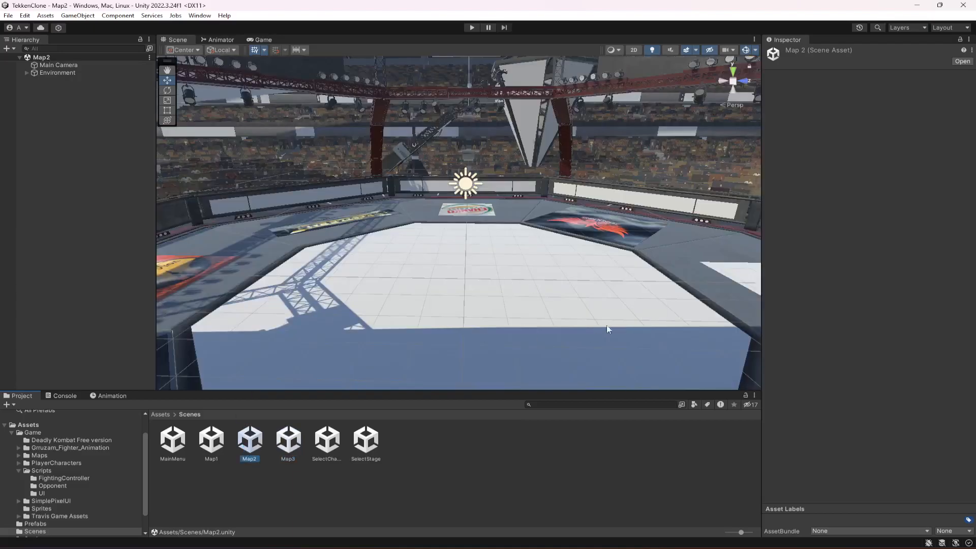